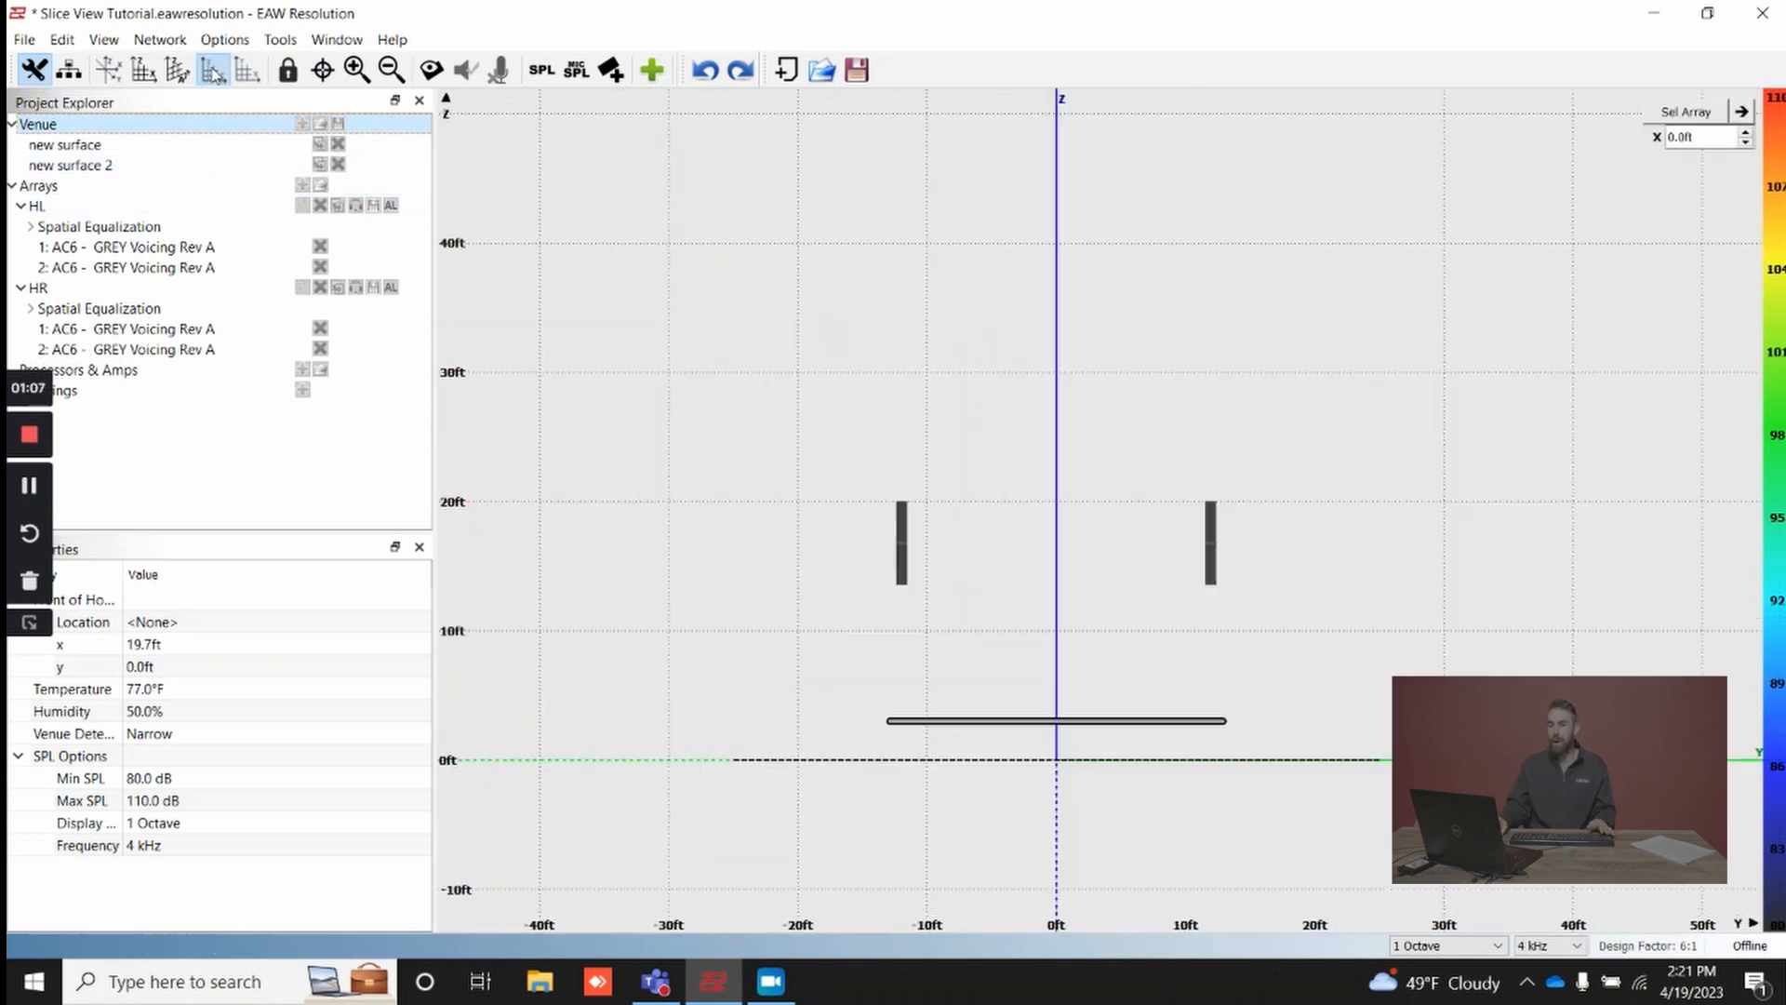
pyautogui.moveTo(214, 70)
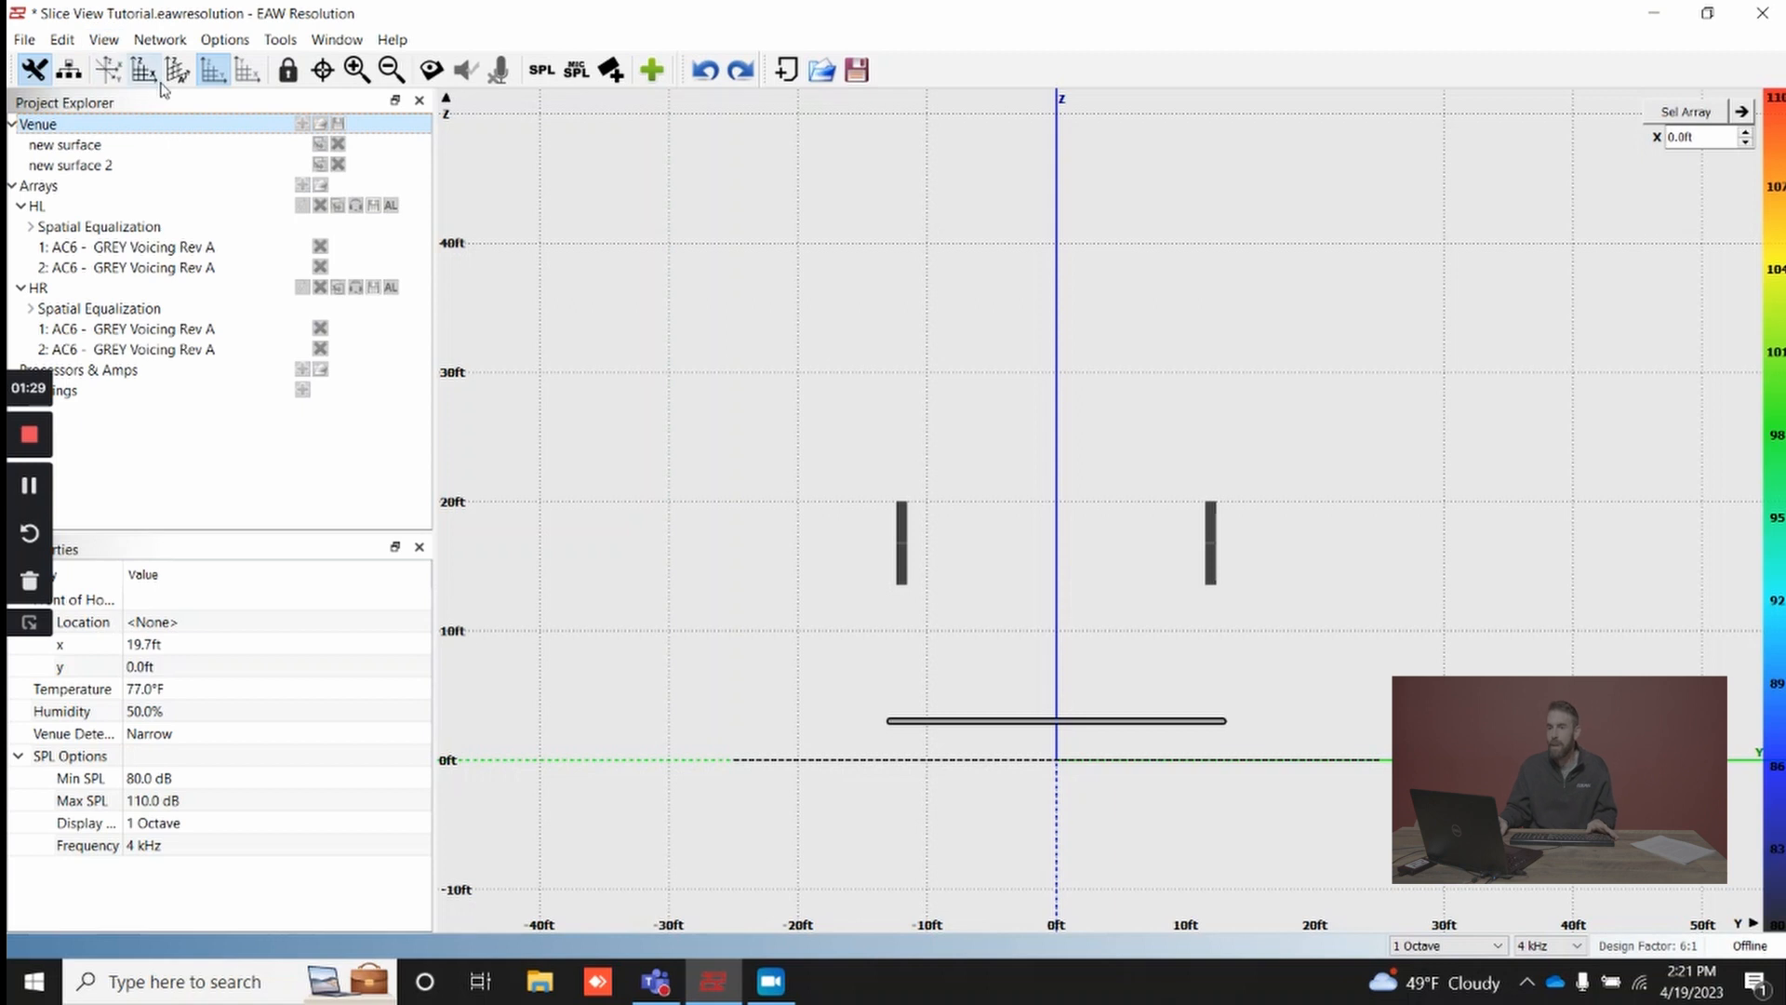
# Switch the venue display to the side cross-section view.
pyautogui.click(177, 71)
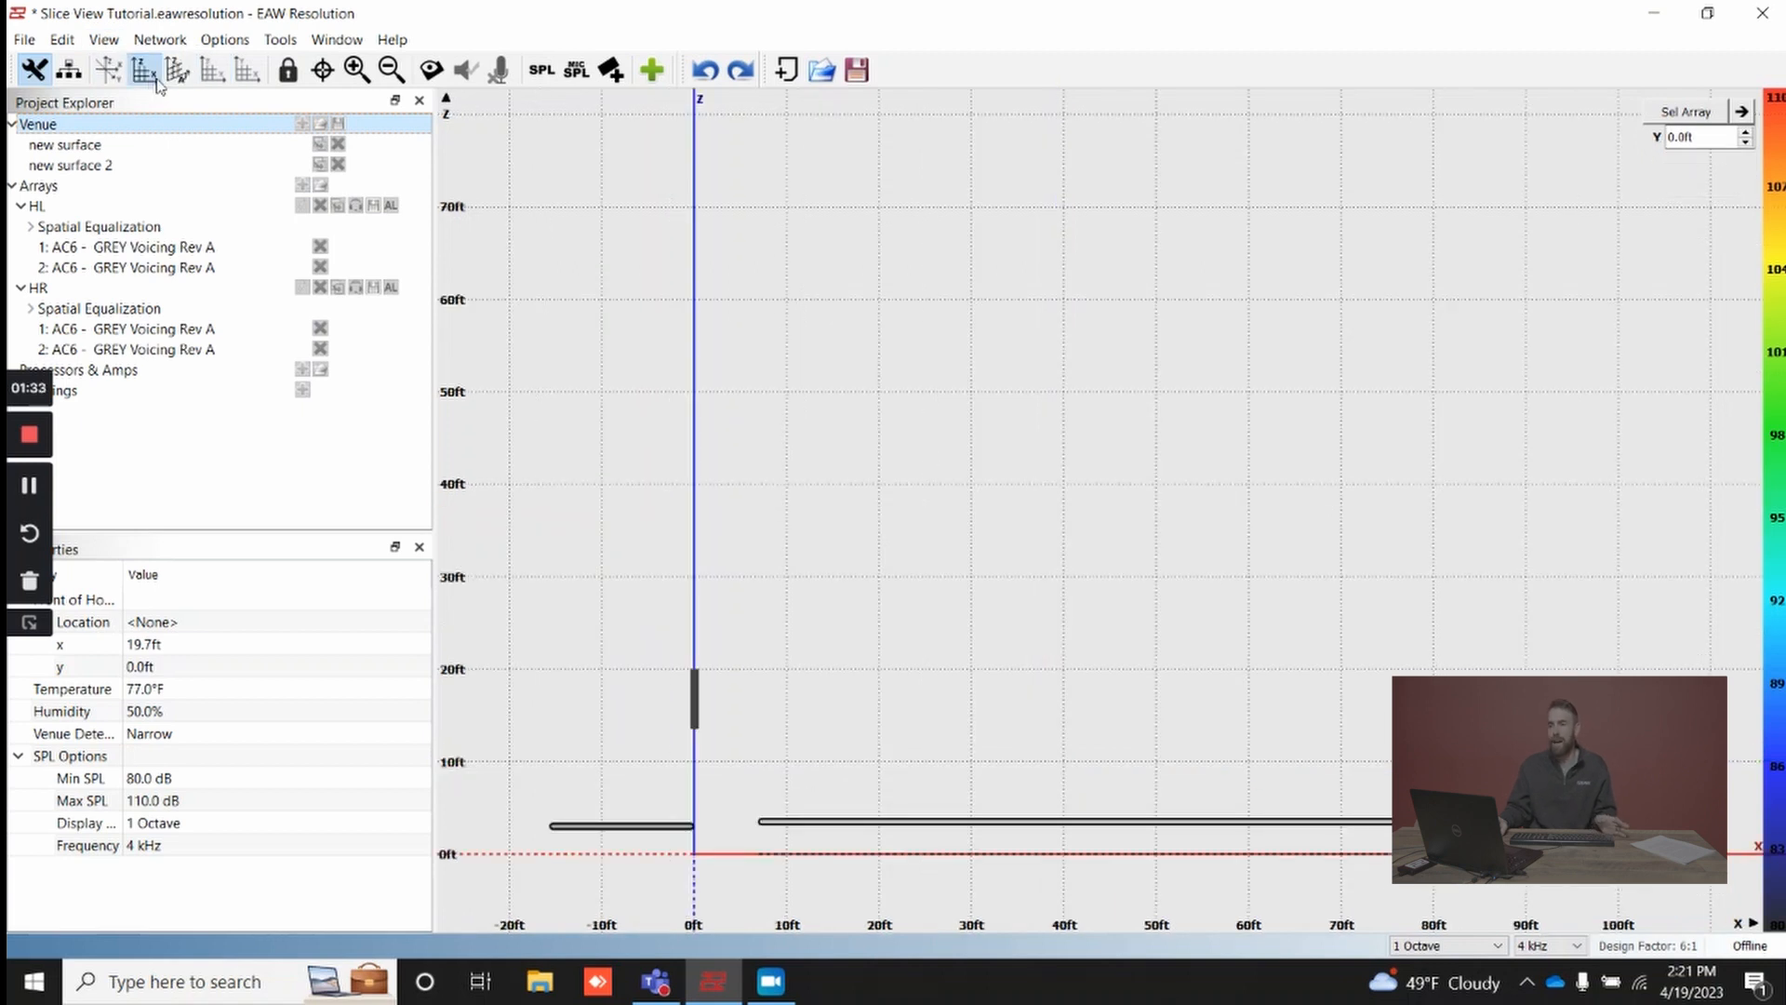
pyautogui.moveTo(141, 71)
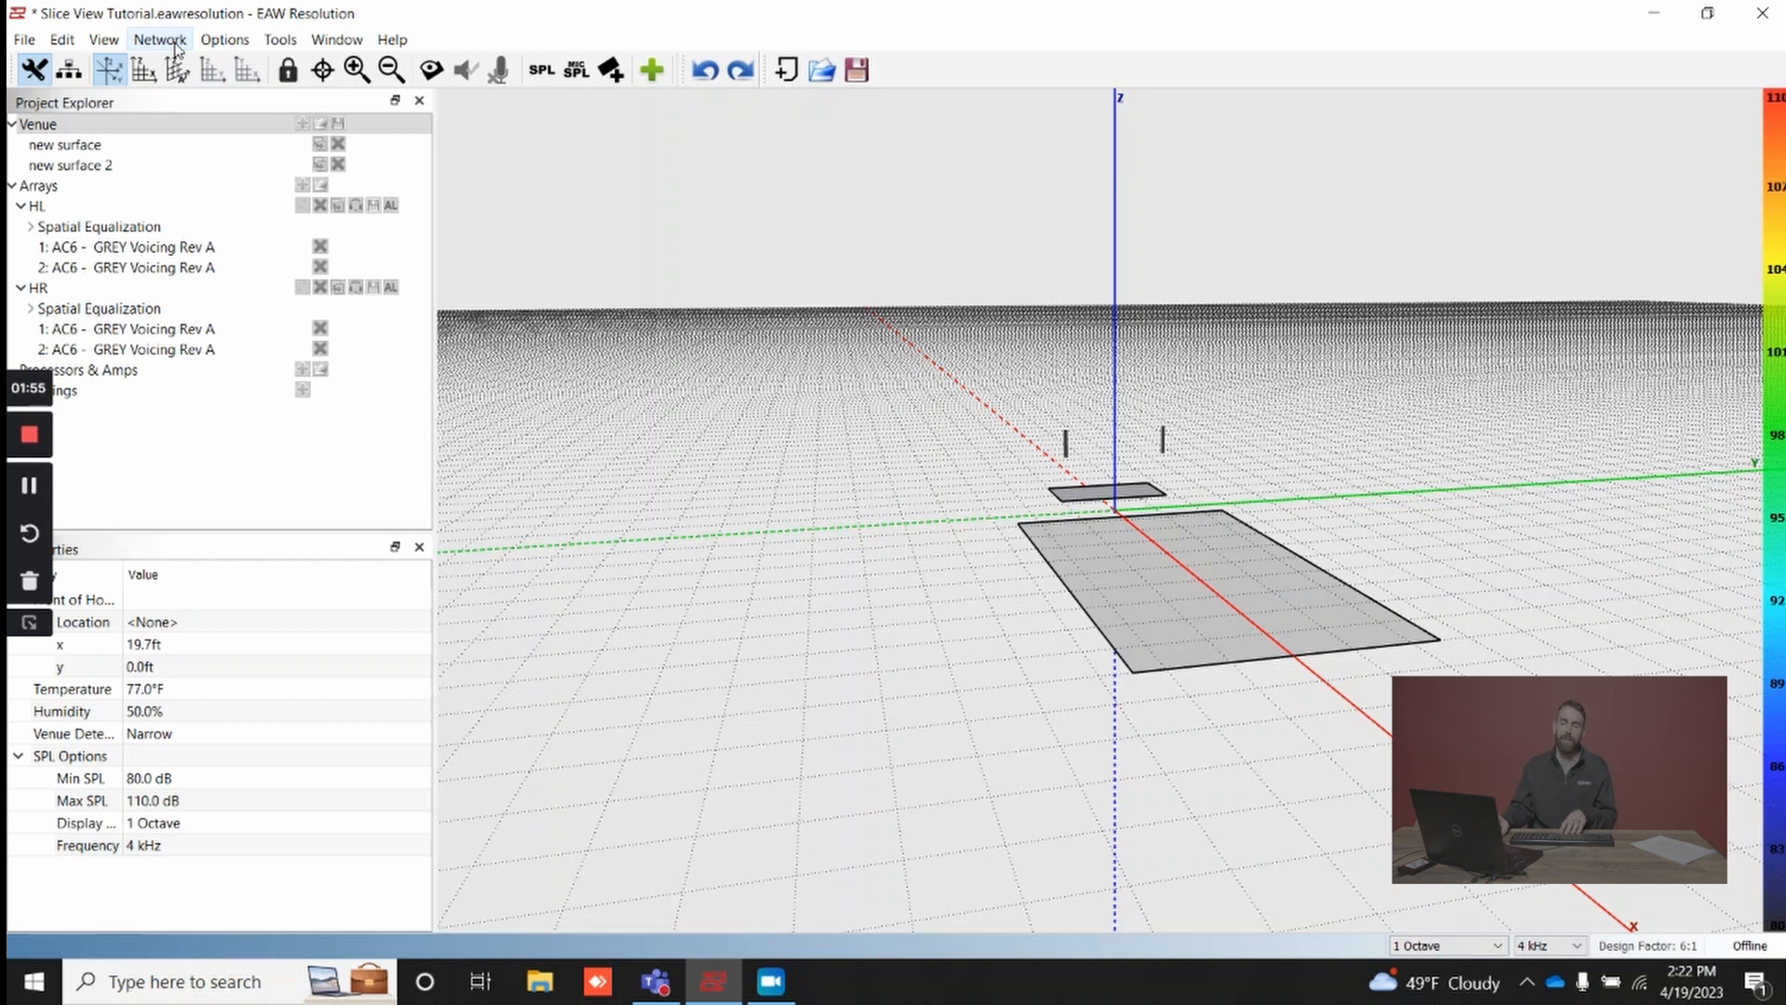
# Switch to the freely angled slice view through an array and both surfaces.
pyautogui.click(178, 68)
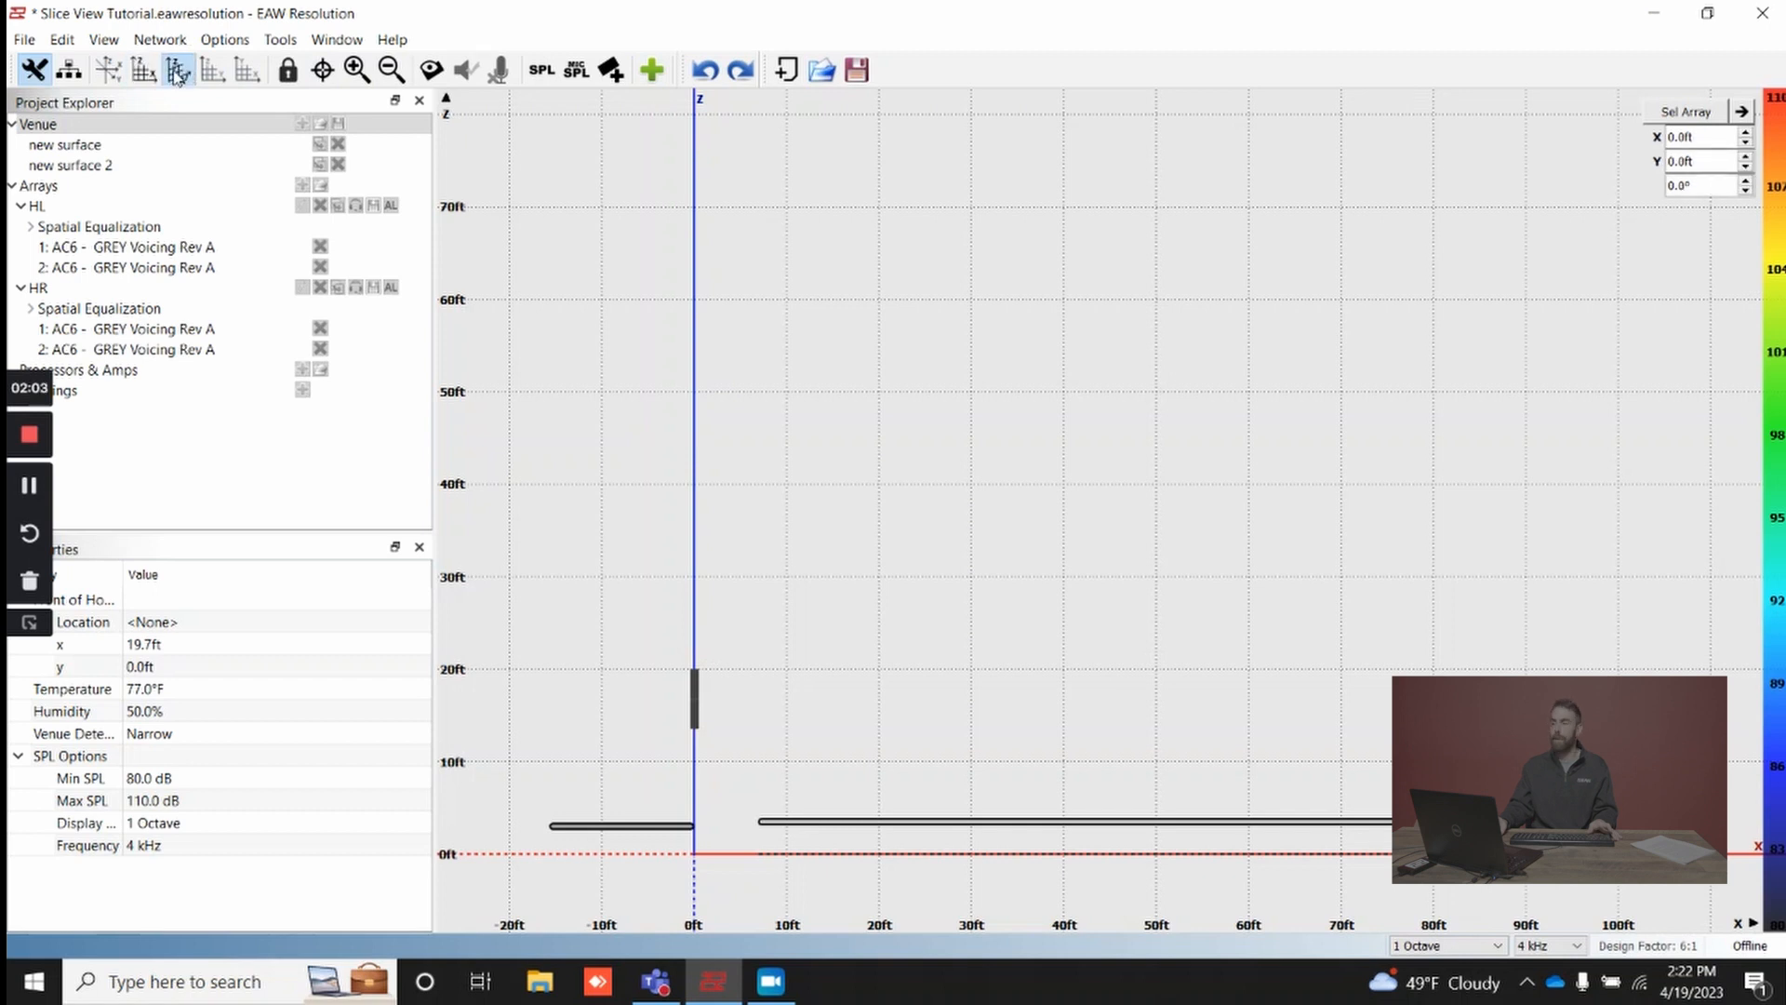
pyautogui.moveTo(177, 71)
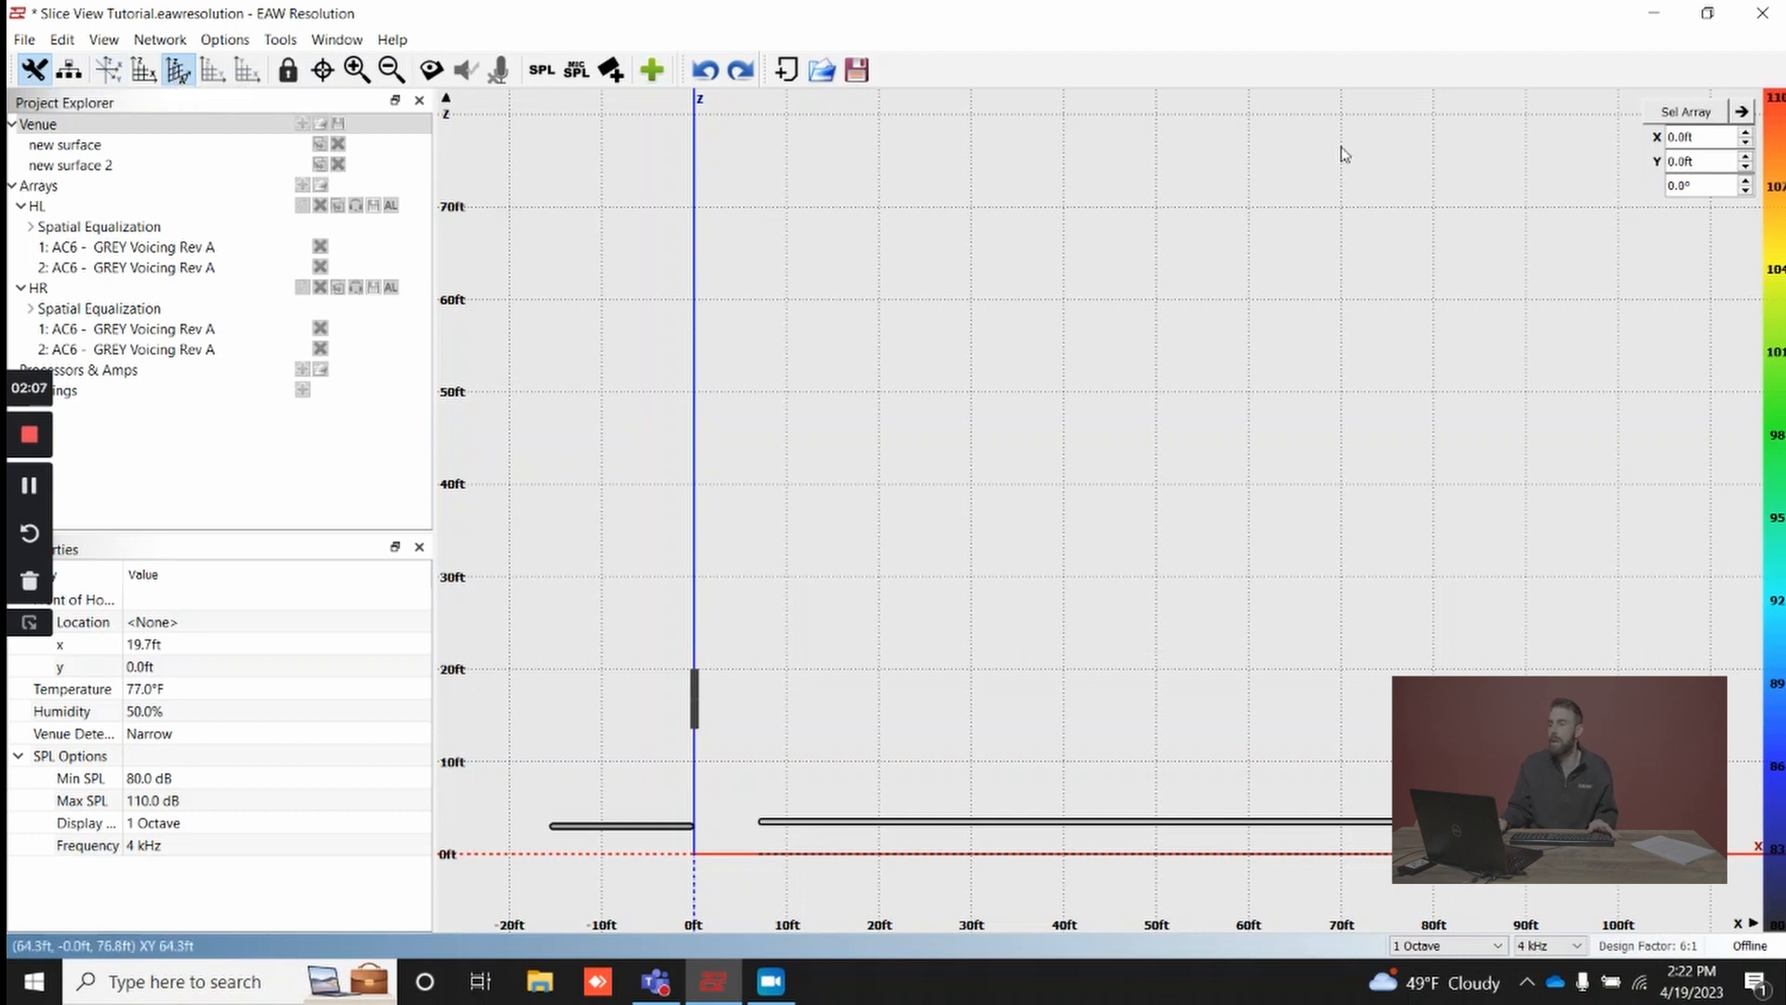
pyautogui.moveTo(1609, 227)
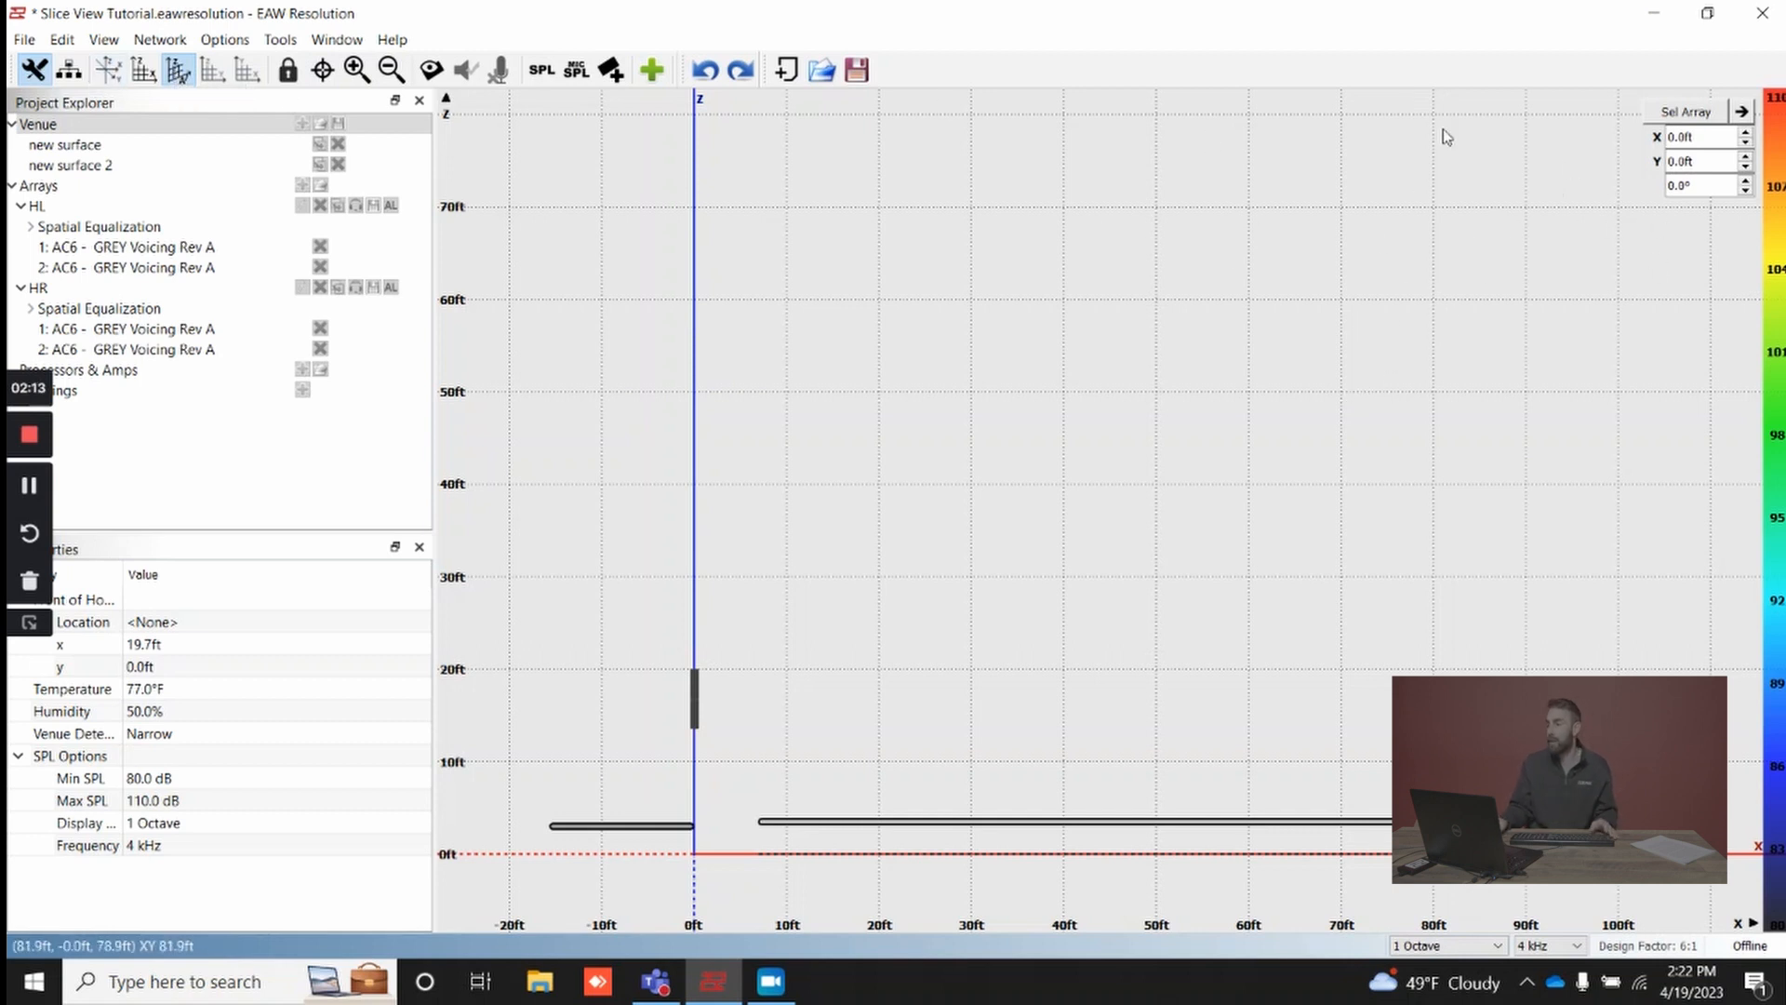
pyautogui.moveTo(1466, 333)
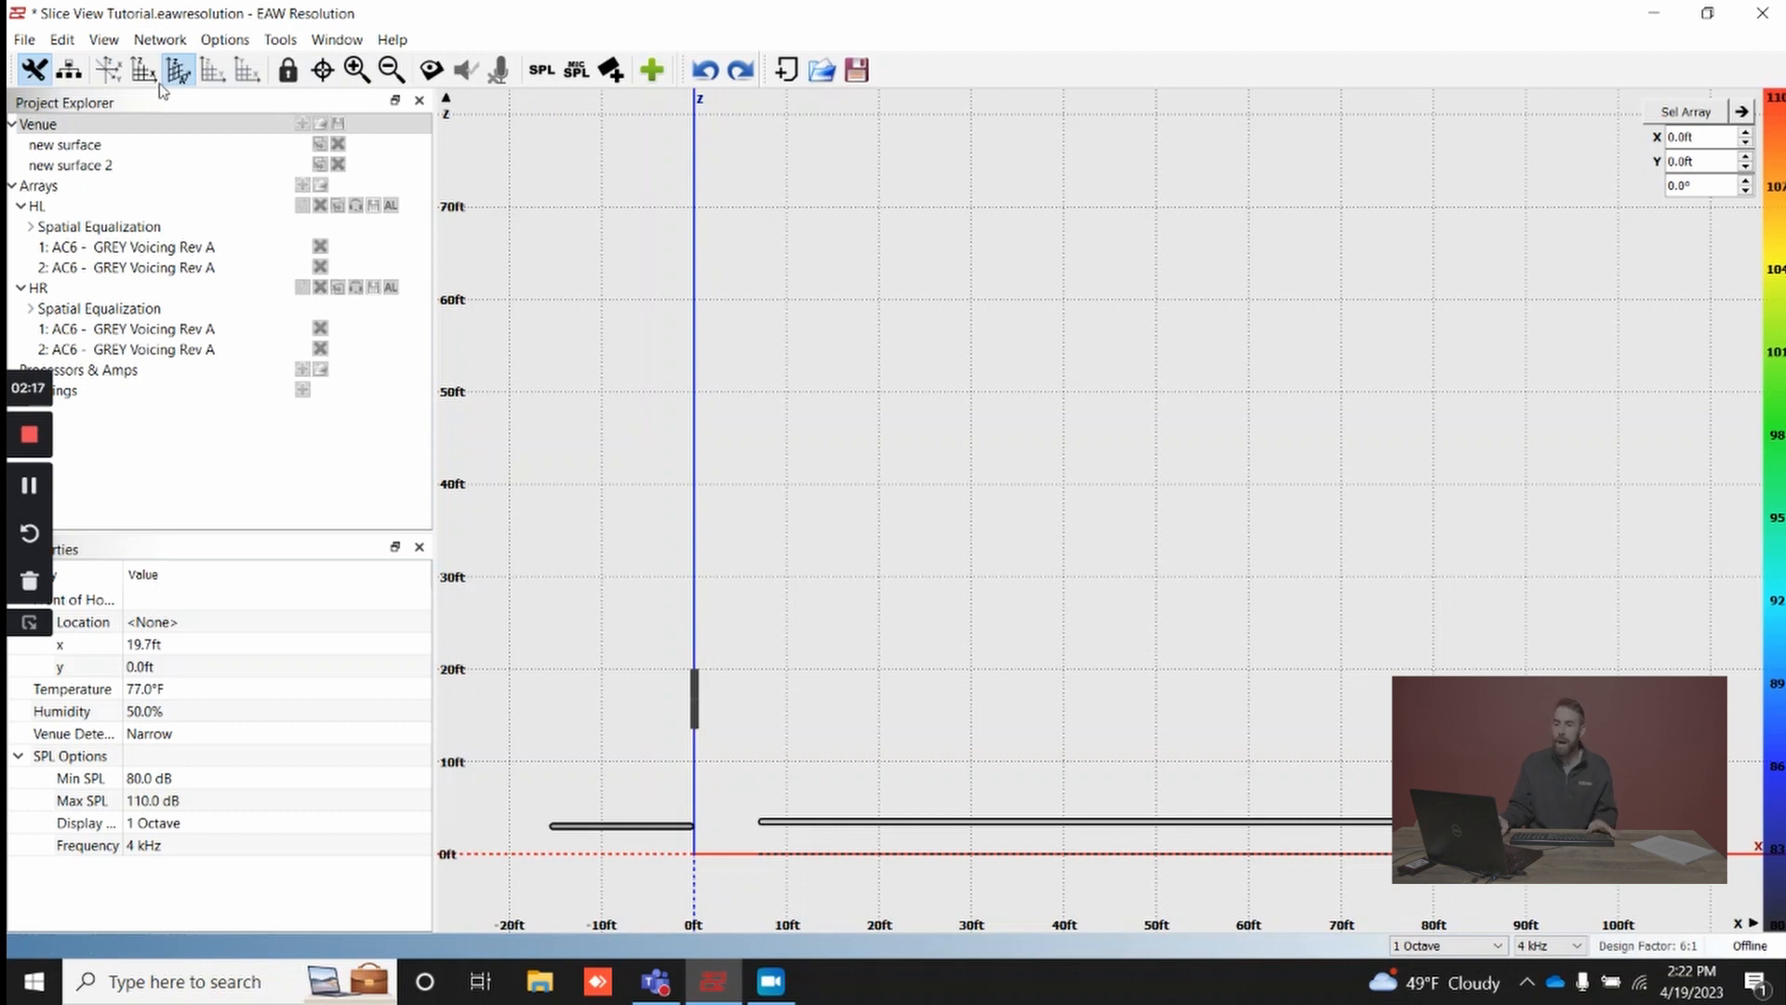
pyautogui.moveTo(171, 69)
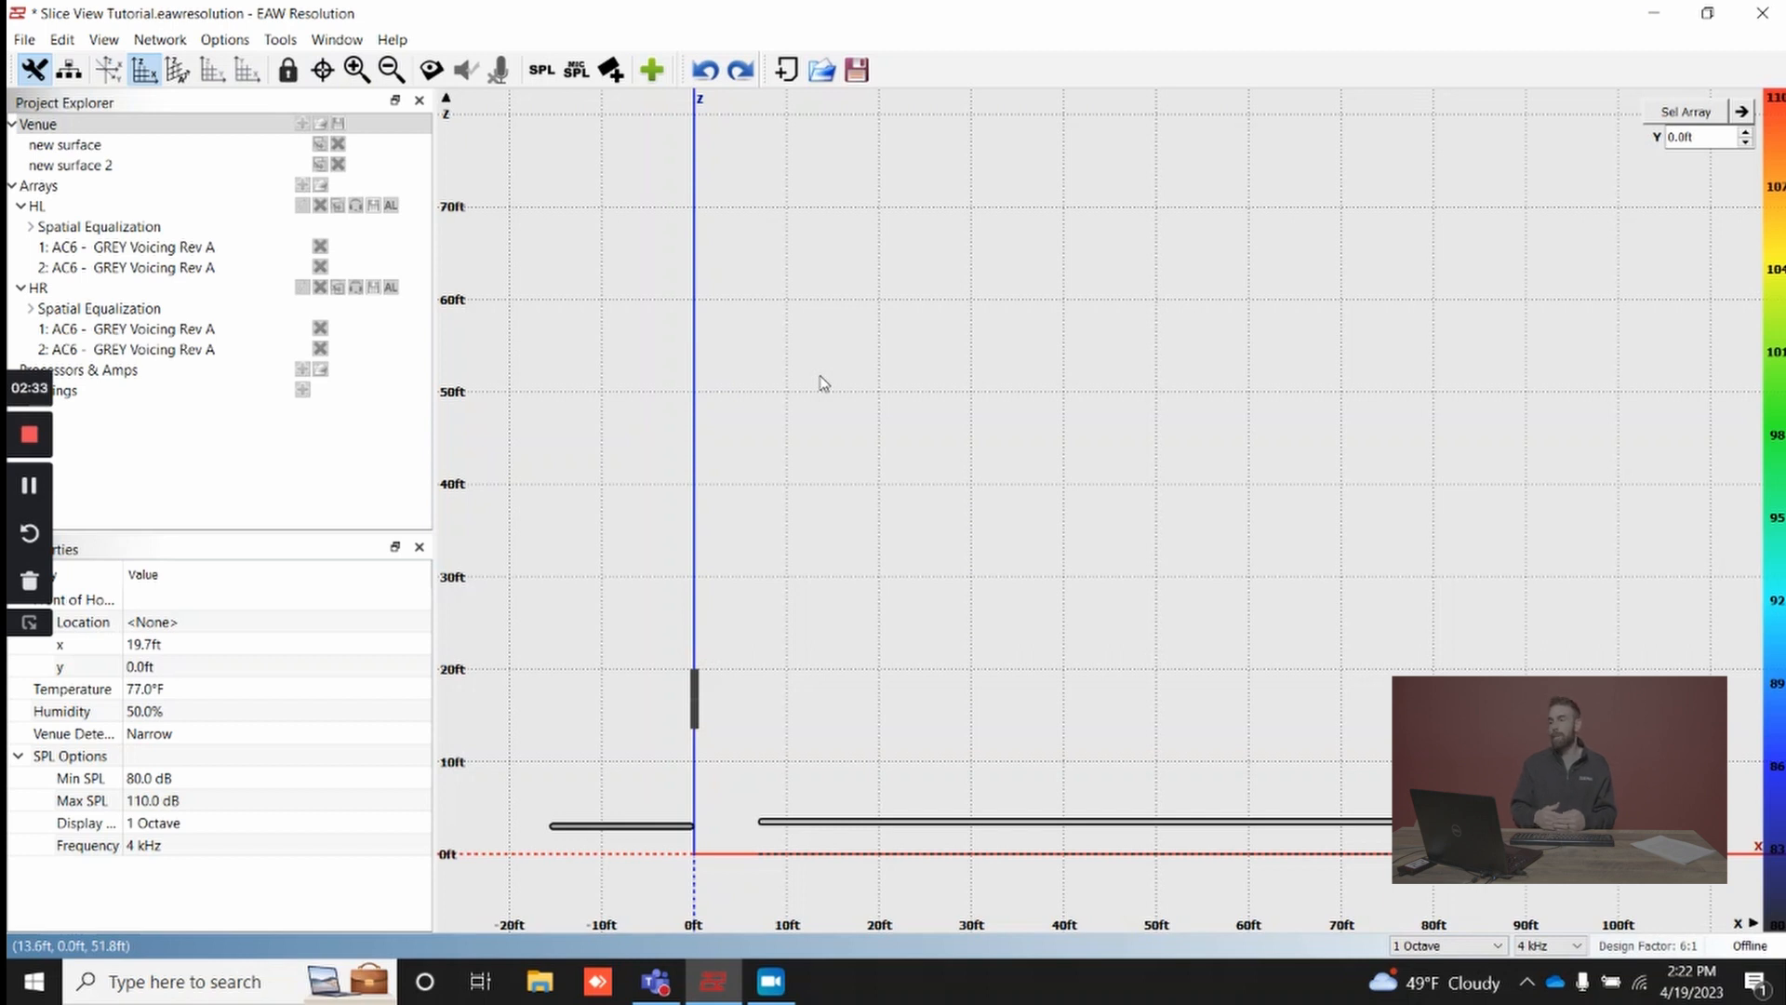
# Select the HR array so the side slice jumps to Y = 12 ft.
pyautogui.click(1700, 136)
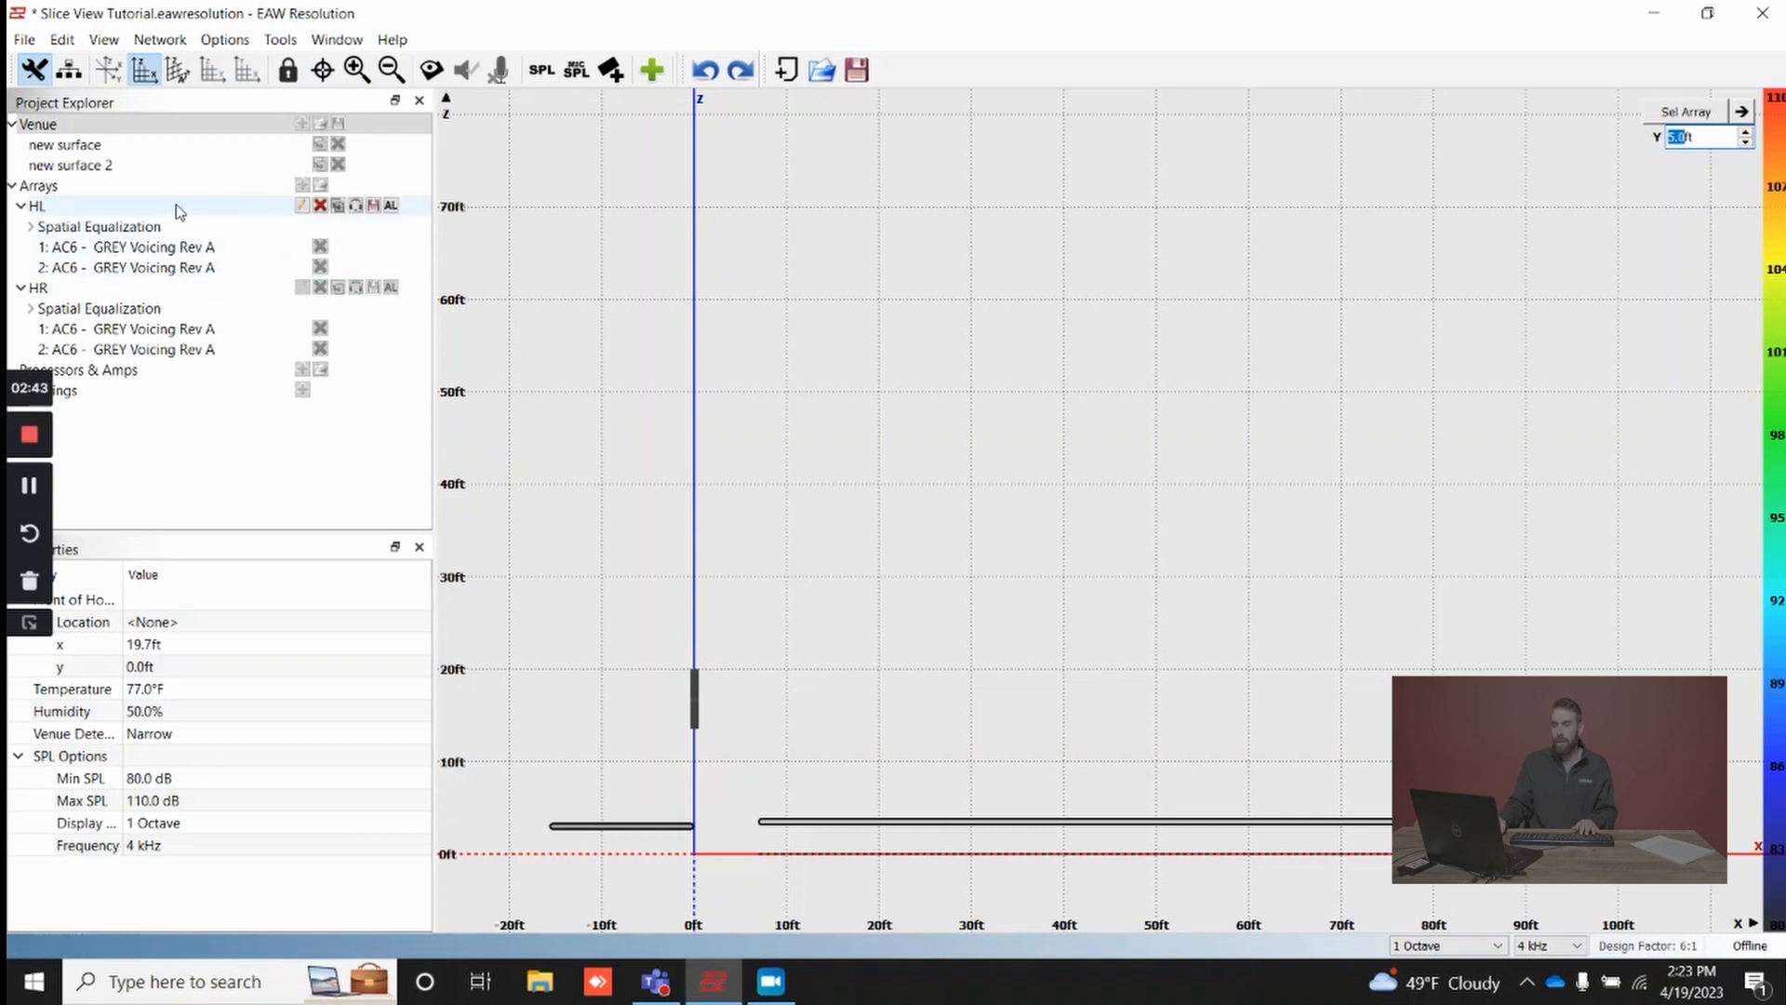
pyautogui.click(37, 286)
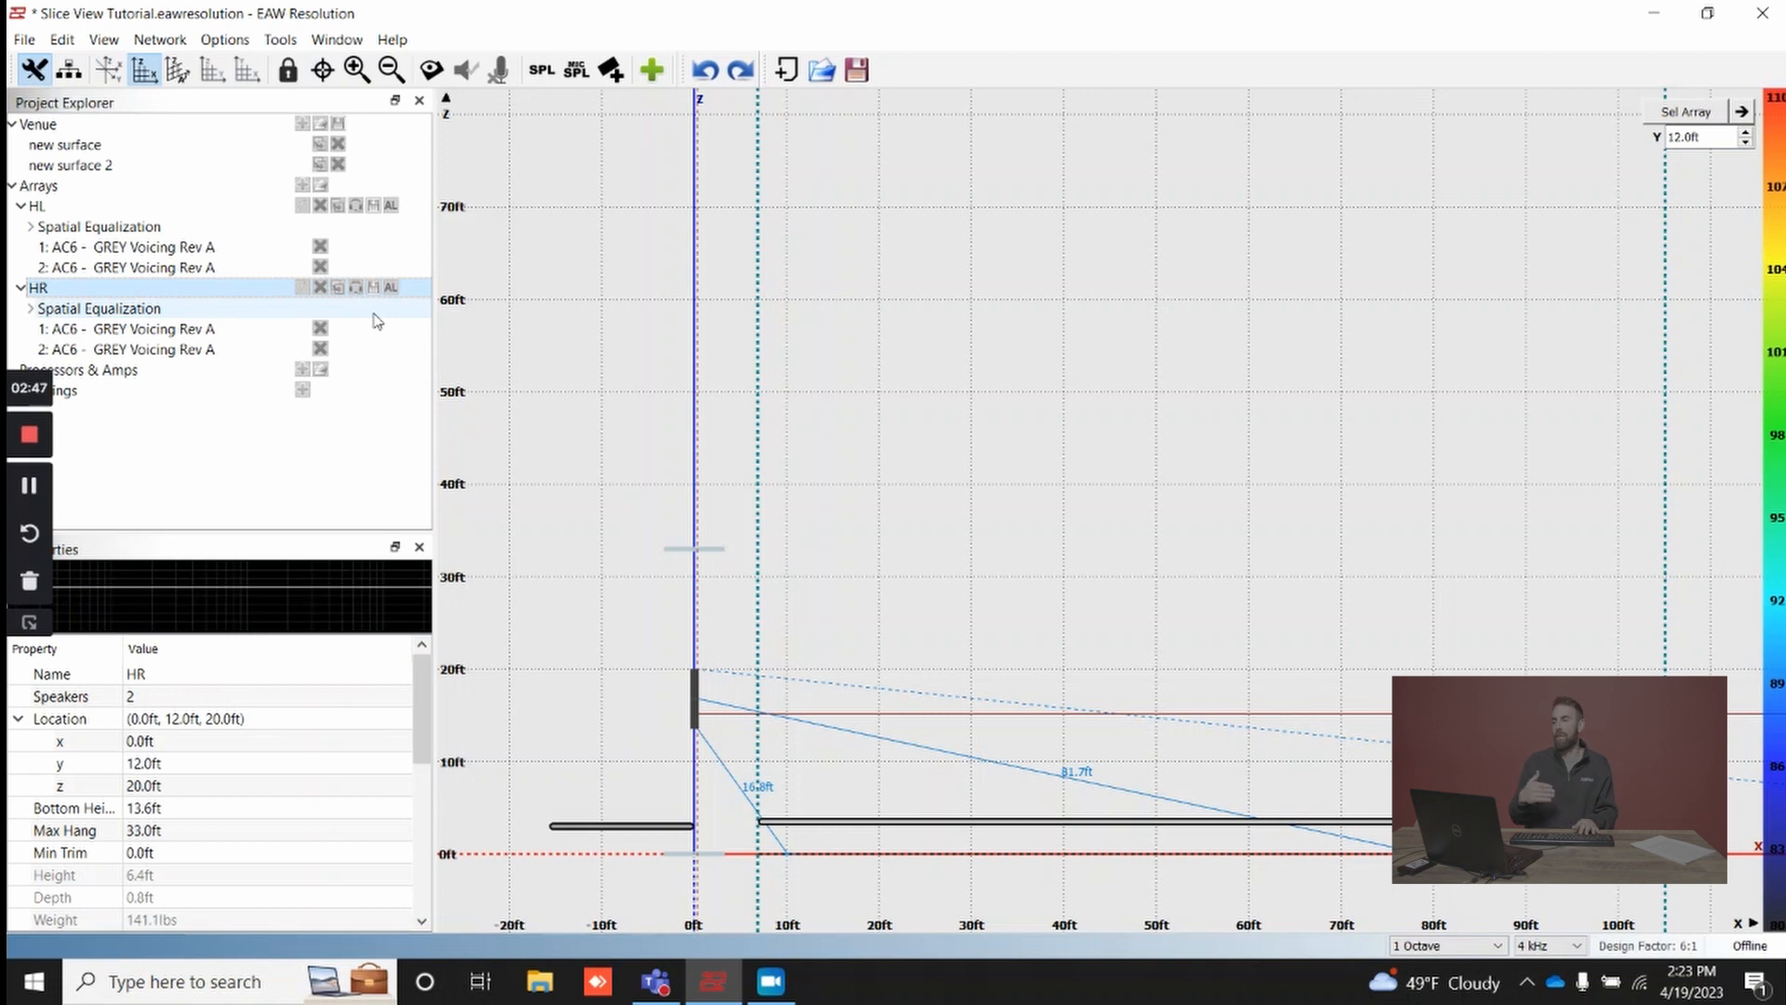
pyautogui.moveTo(167, 307)
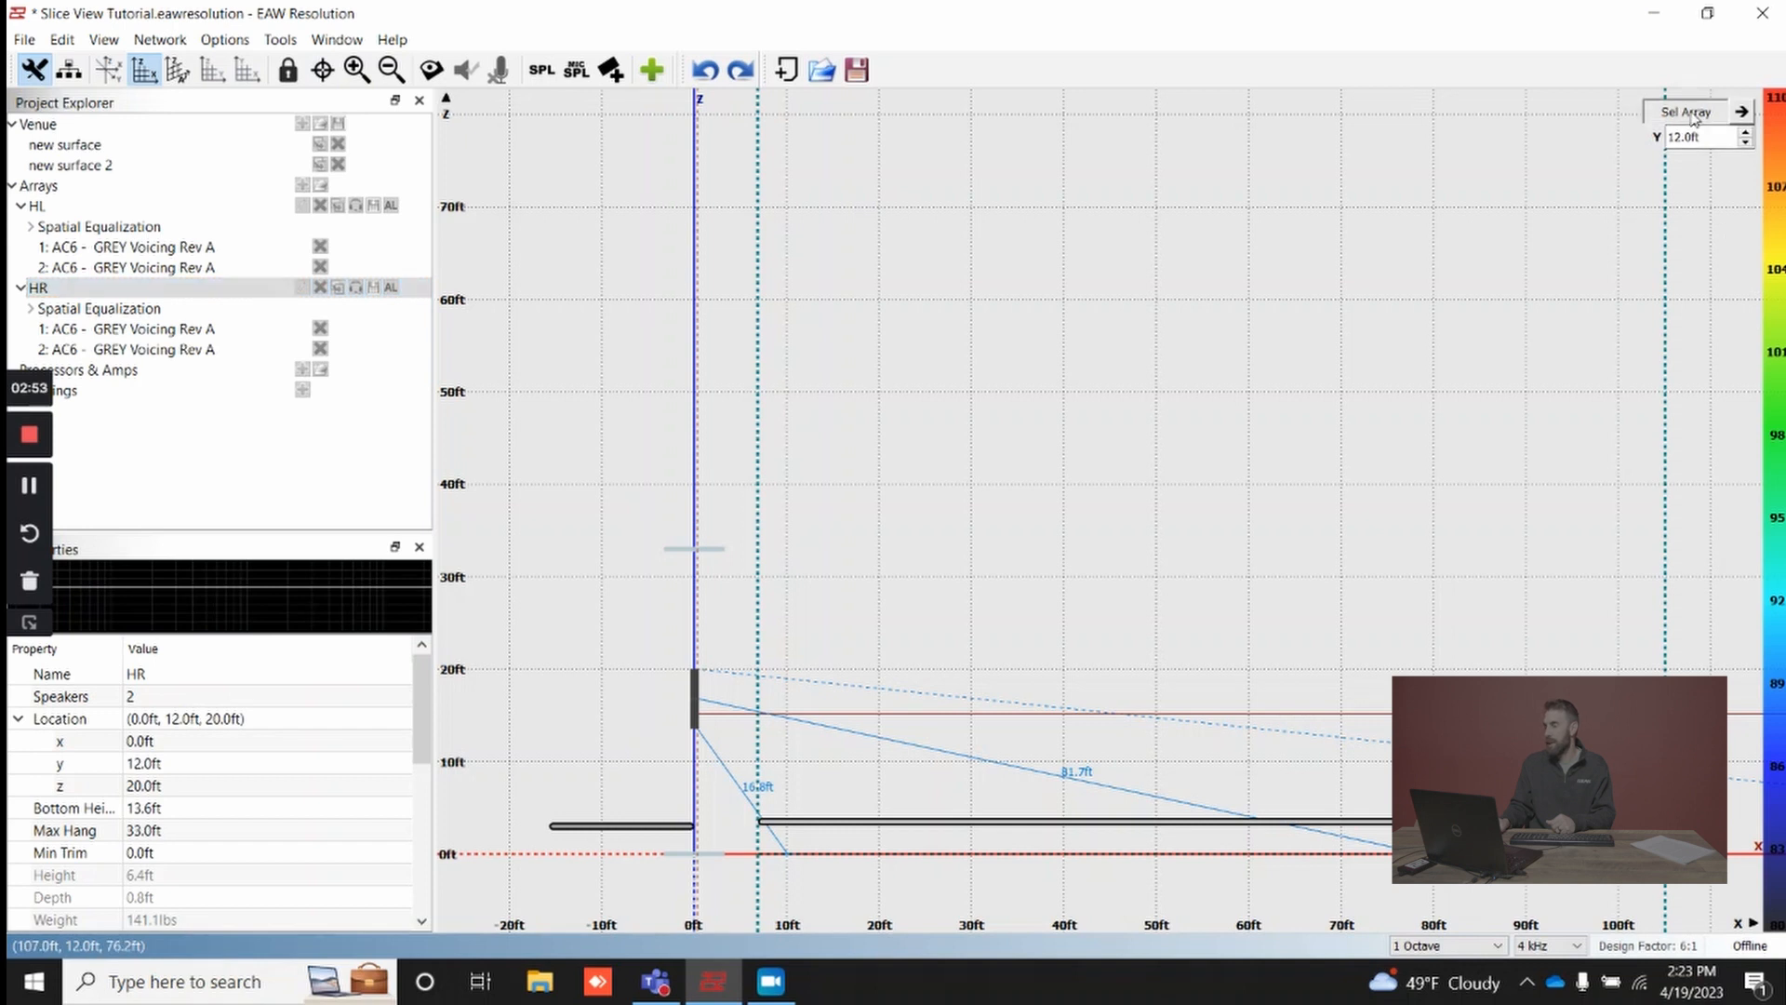
pyautogui.click(1686, 112)
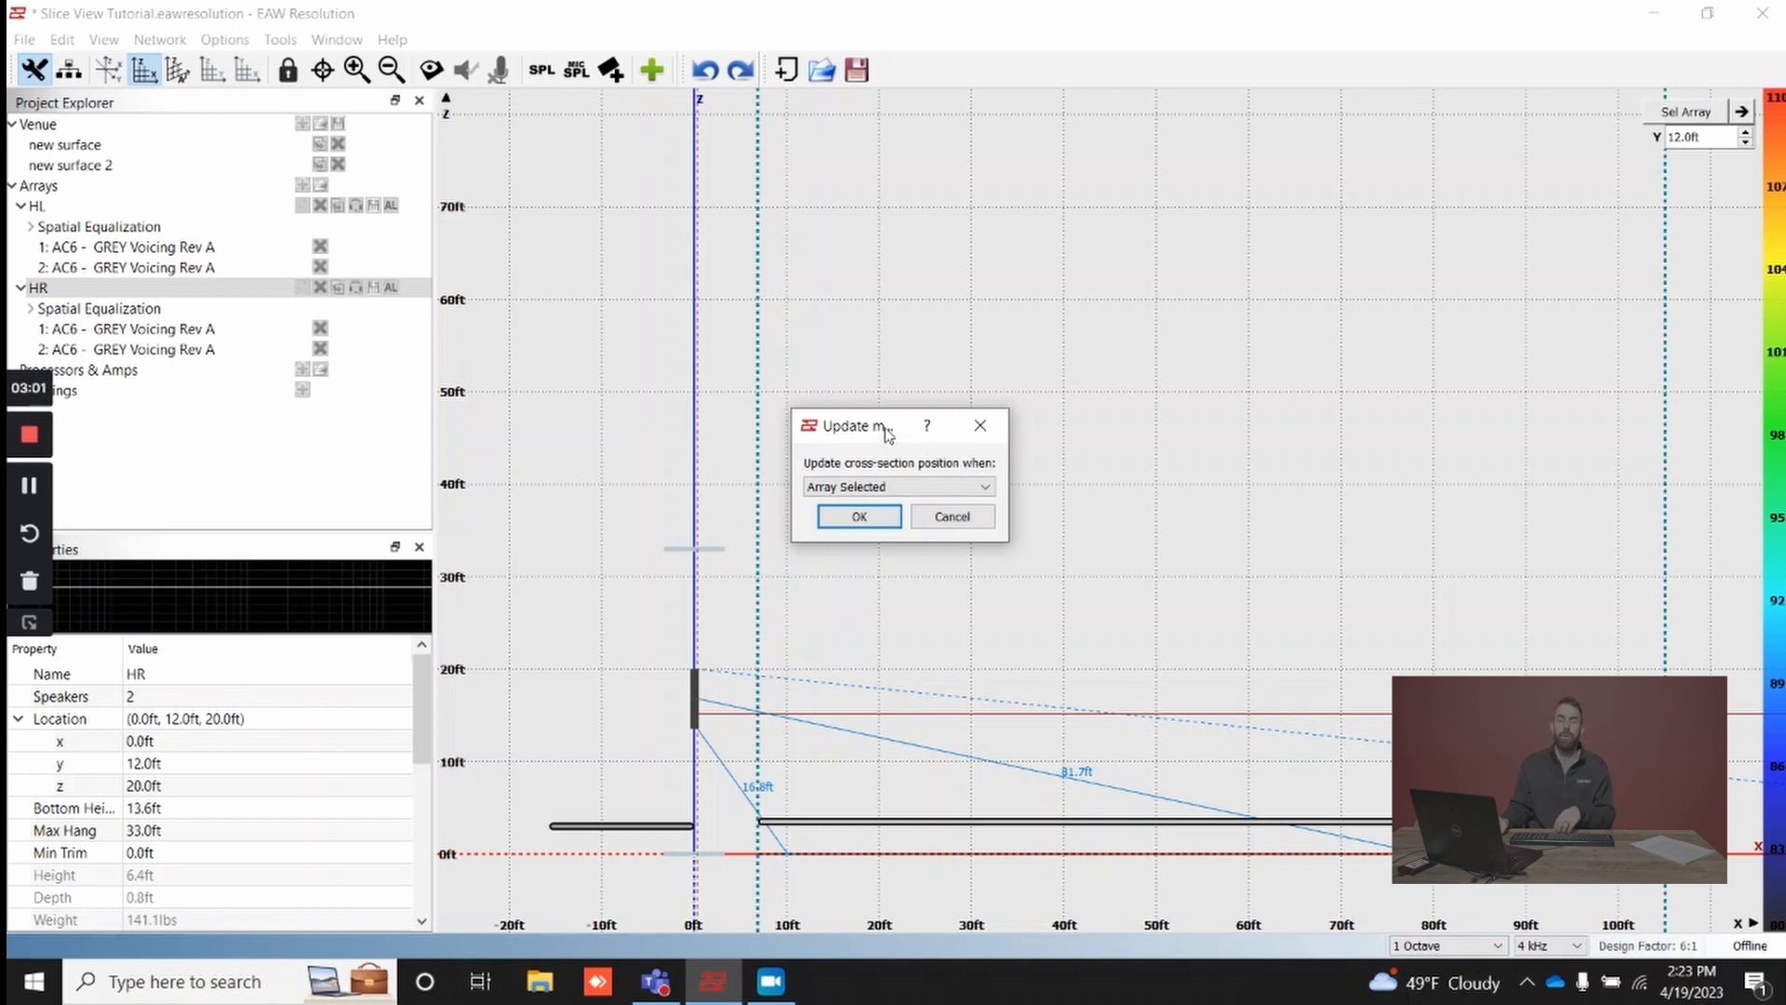
pyautogui.click(897, 486)
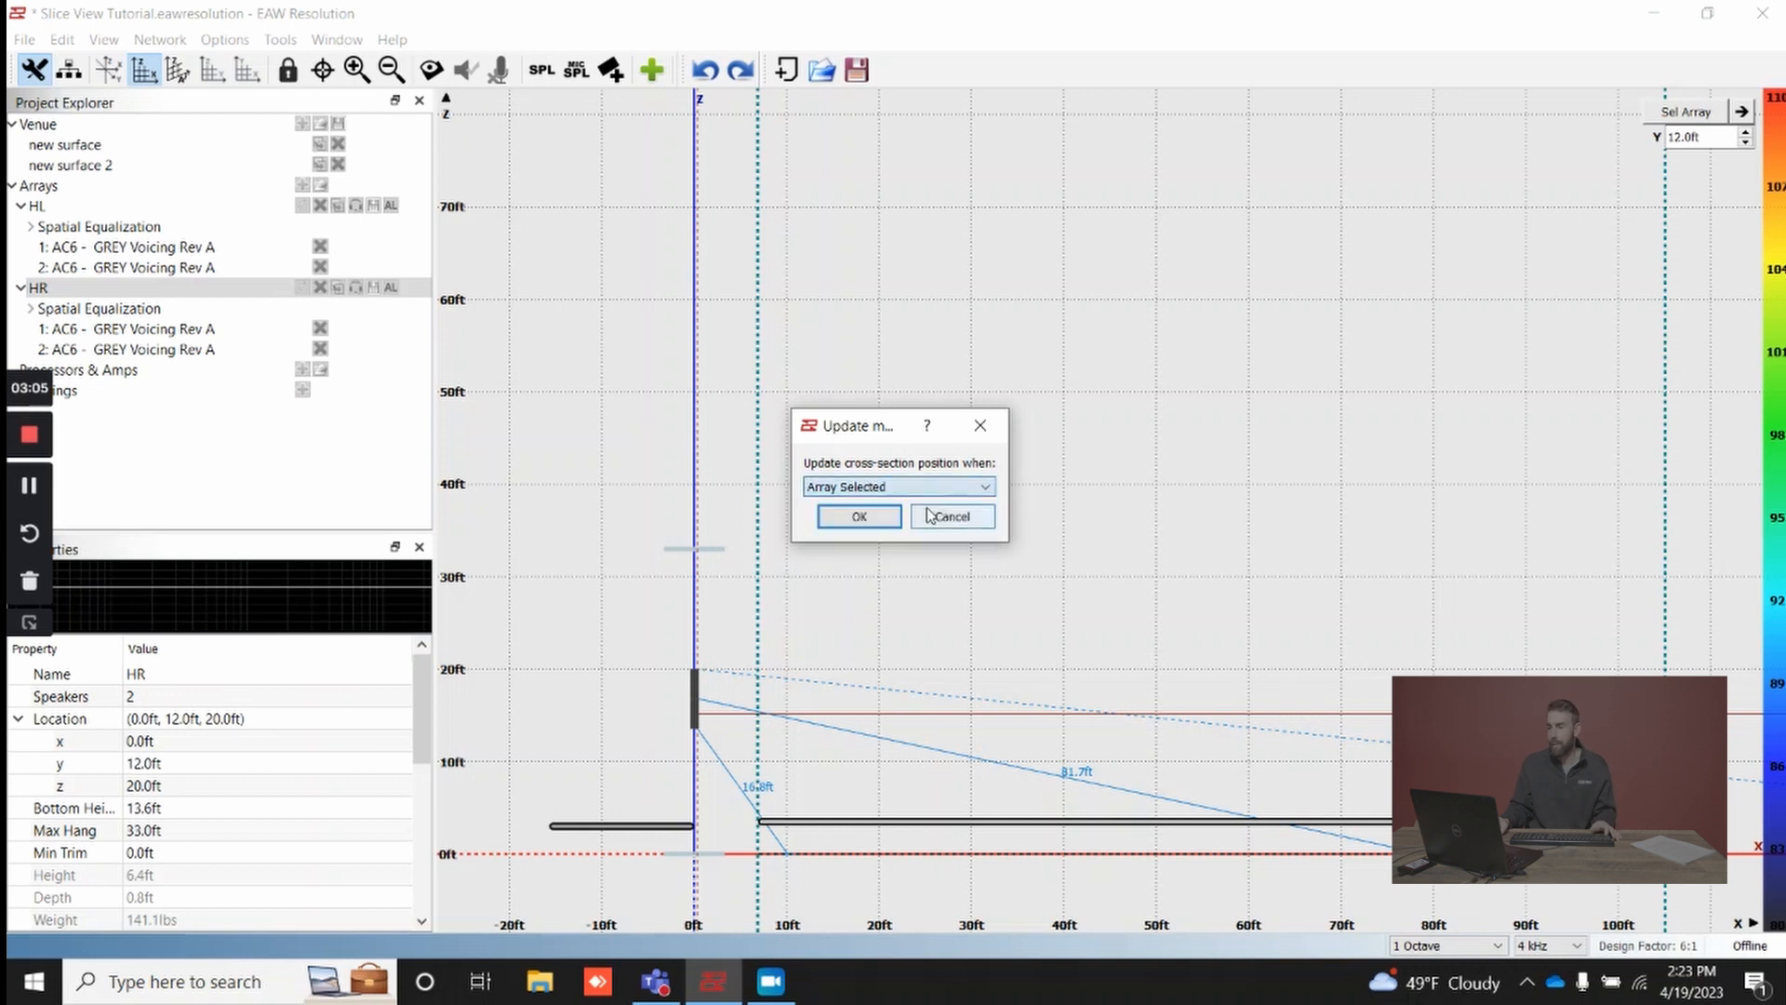
pyautogui.click(897, 486)
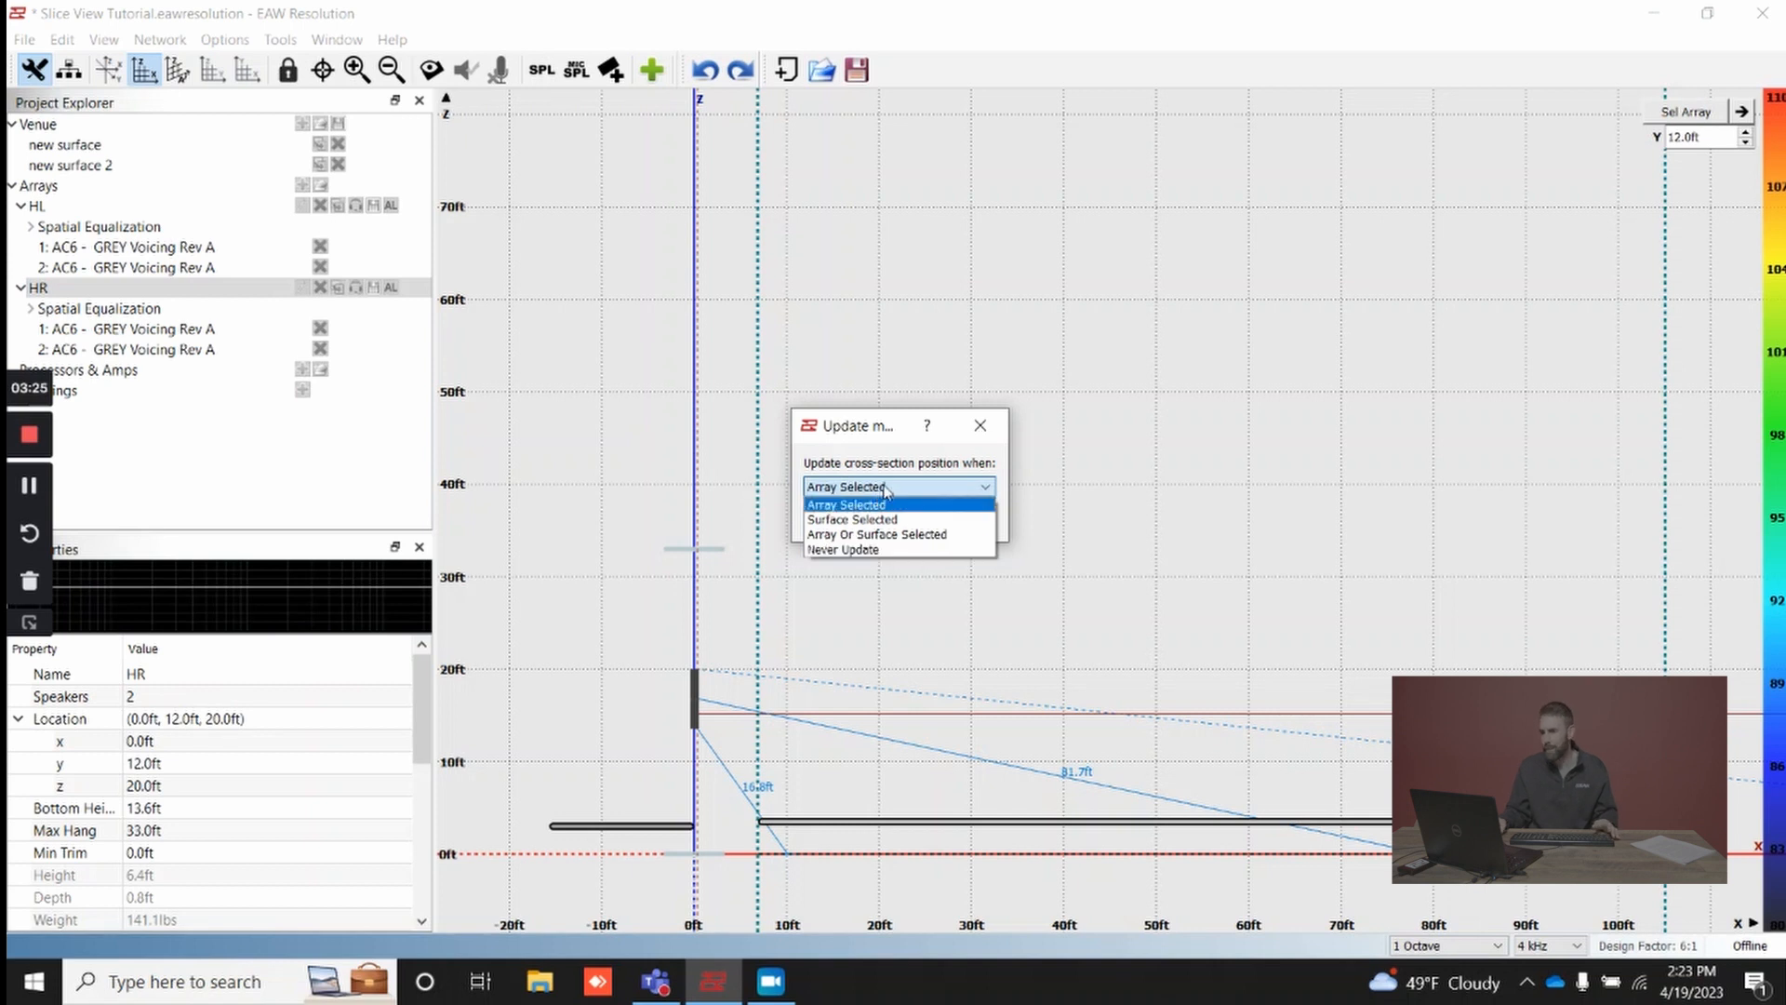
pyautogui.click(847, 504)
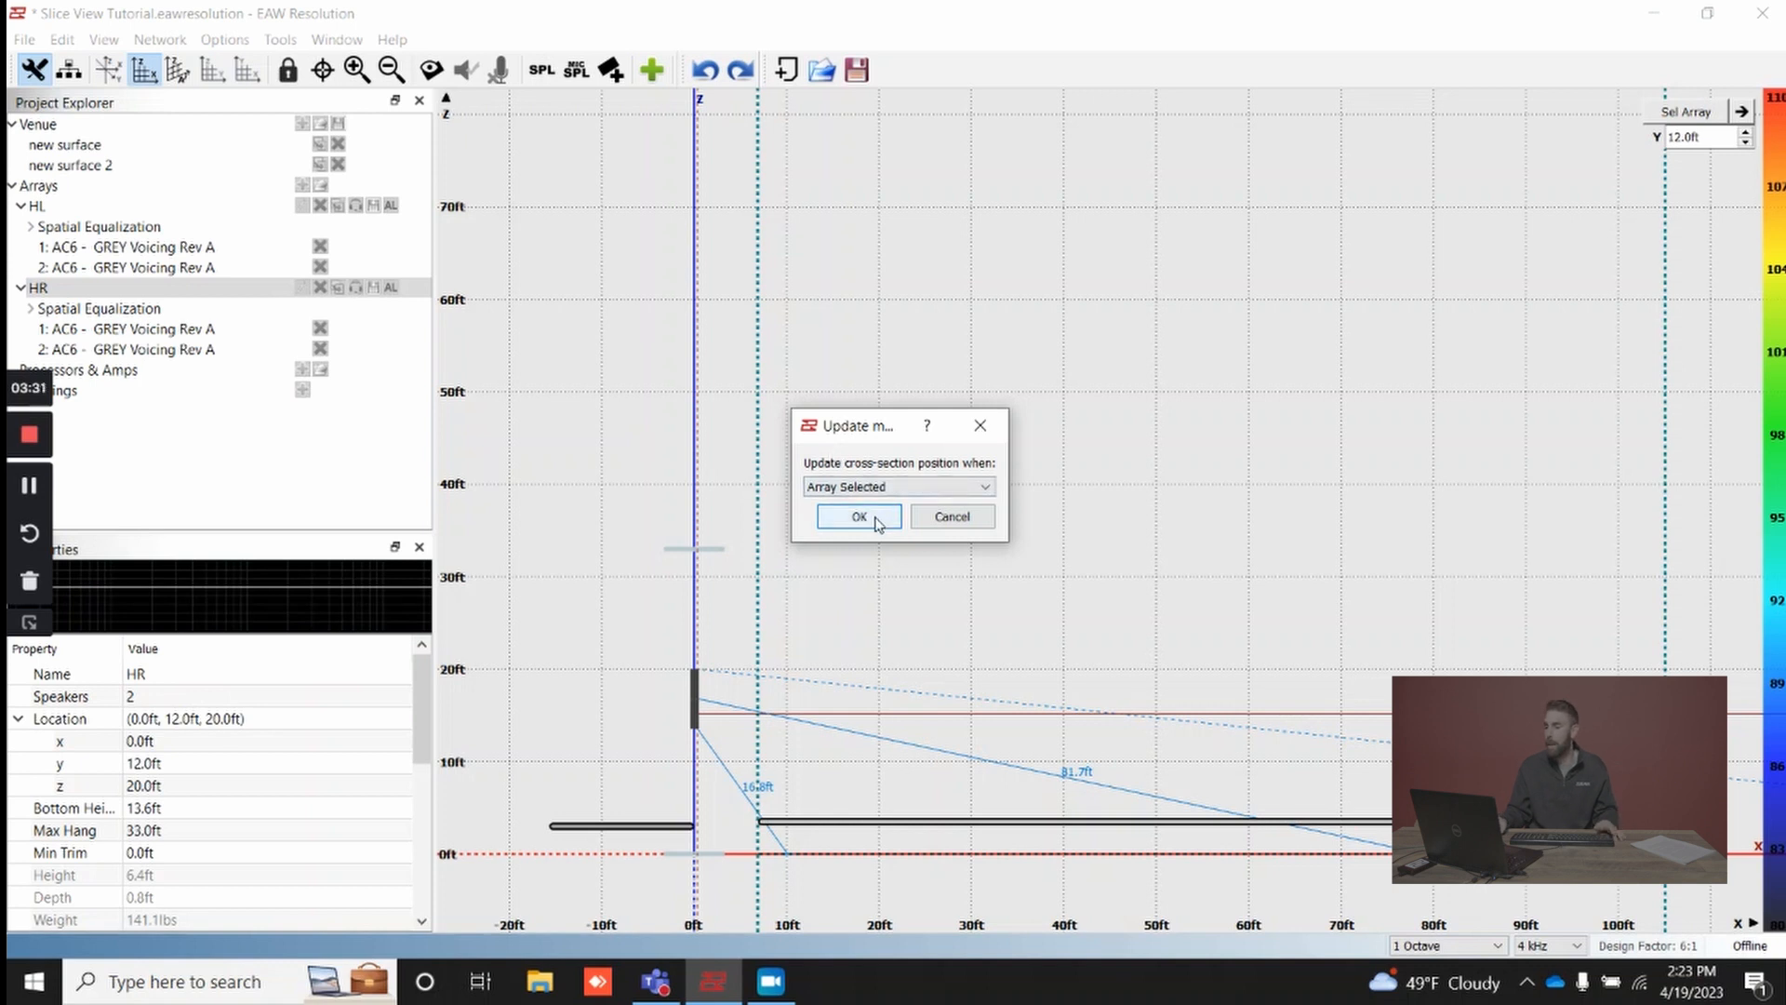
pyautogui.click(858, 515)
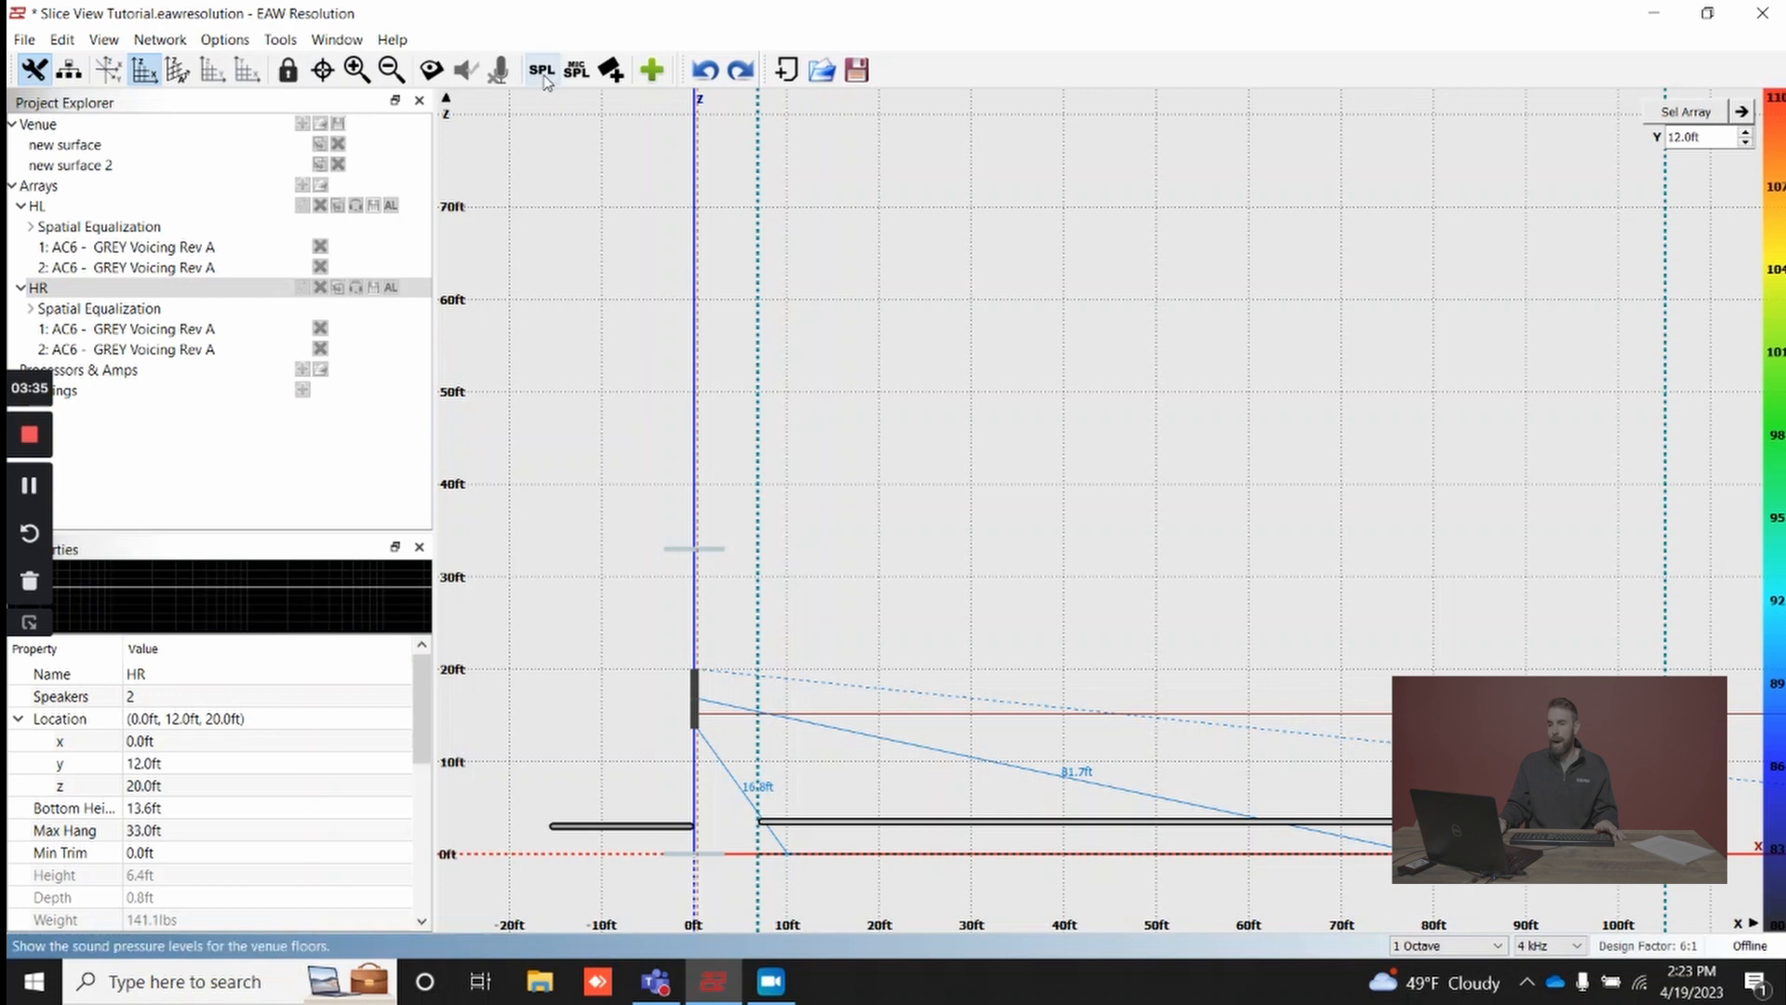
pyautogui.moveTo(541, 69)
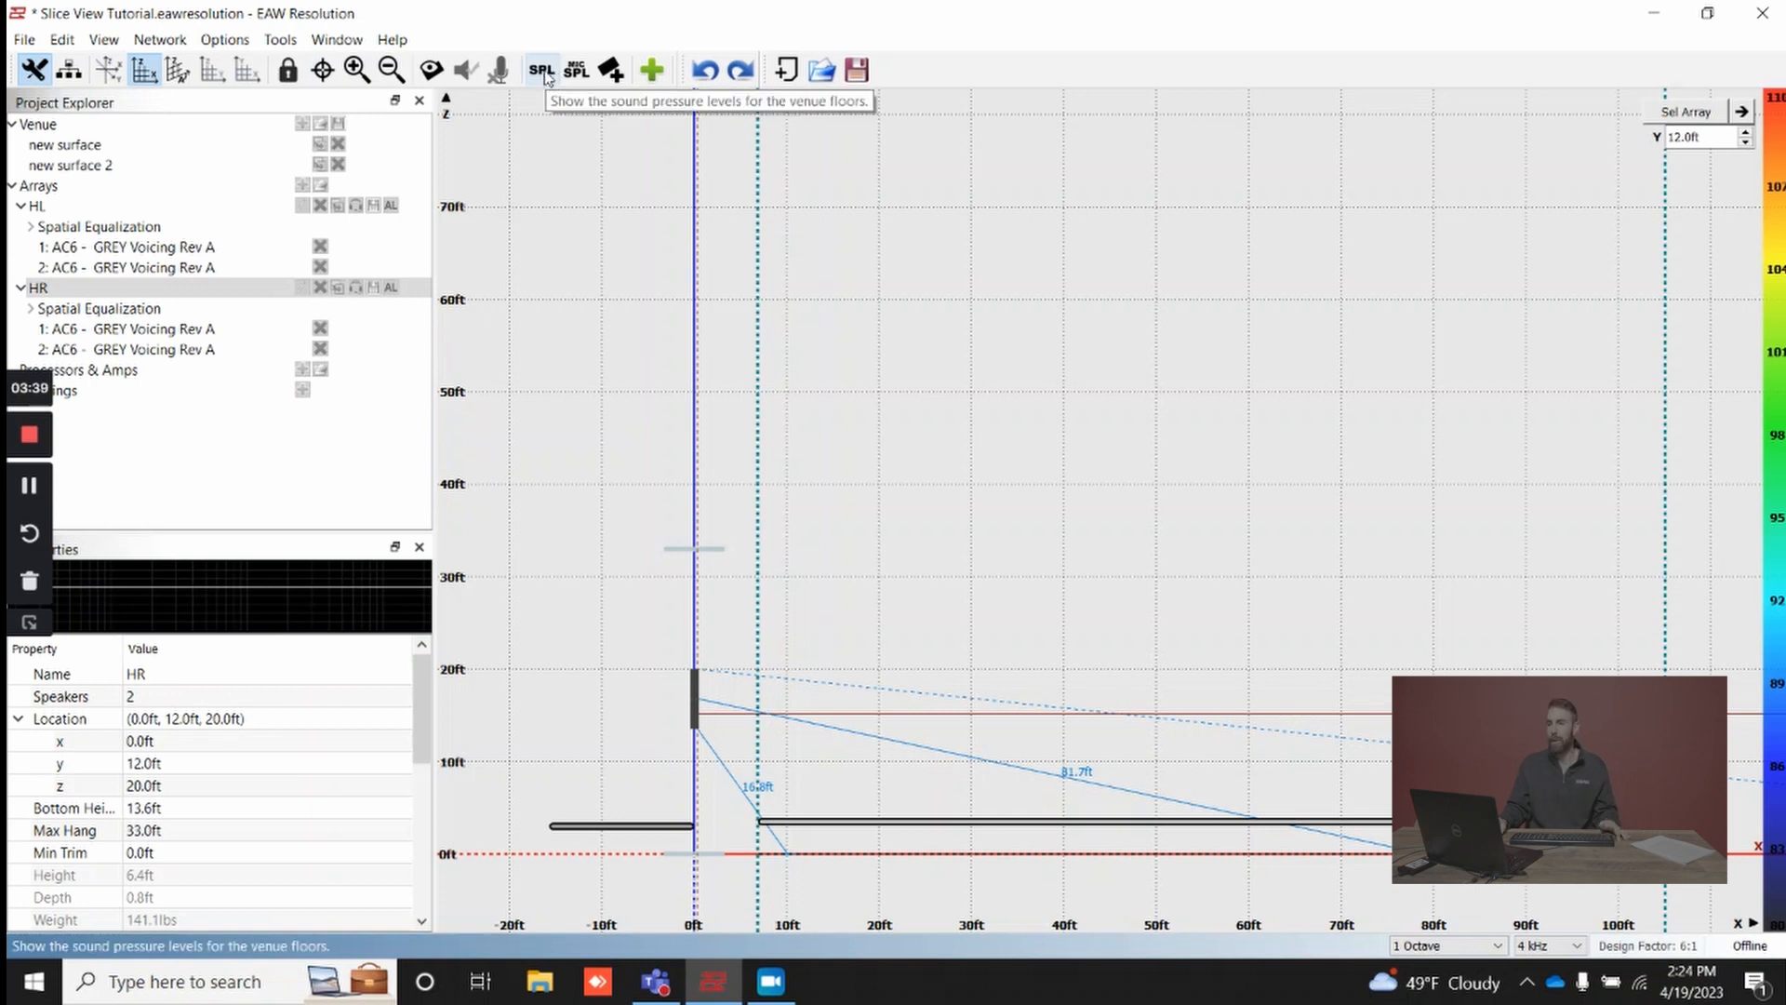
# Show the SPL map on the slice and switch to the angled slice view.
pyautogui.click(540, 68)
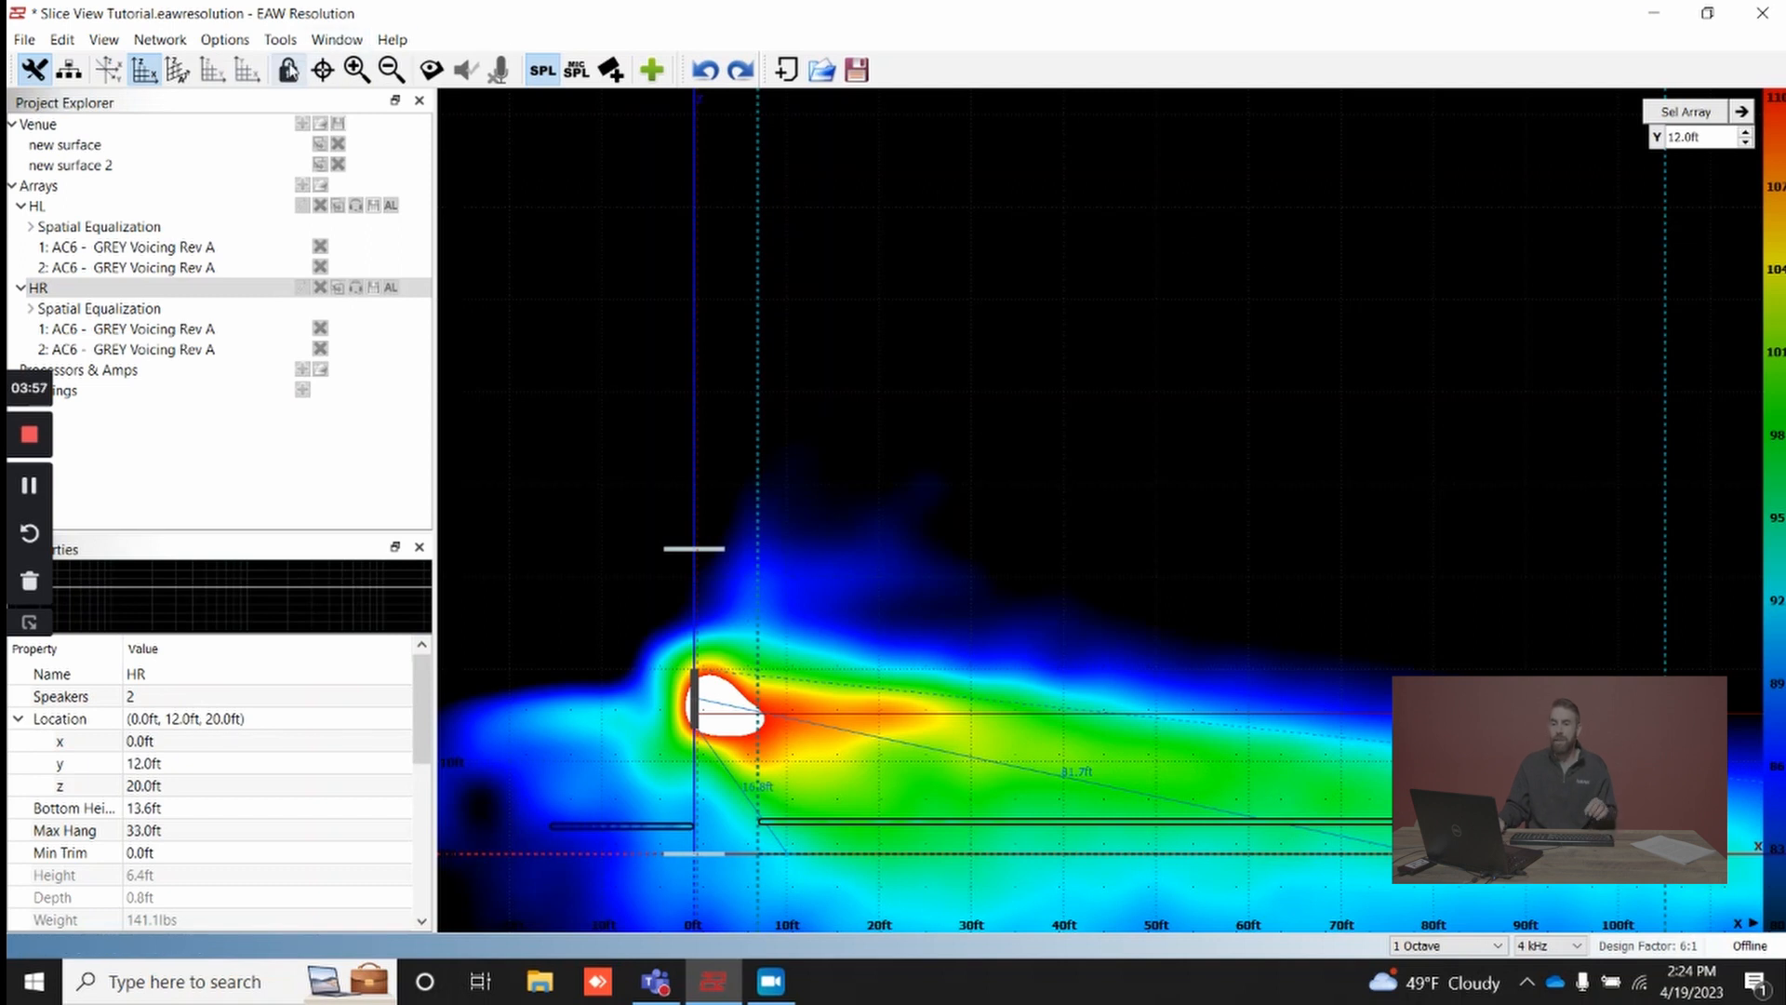
pyautogui.click(178, 69)
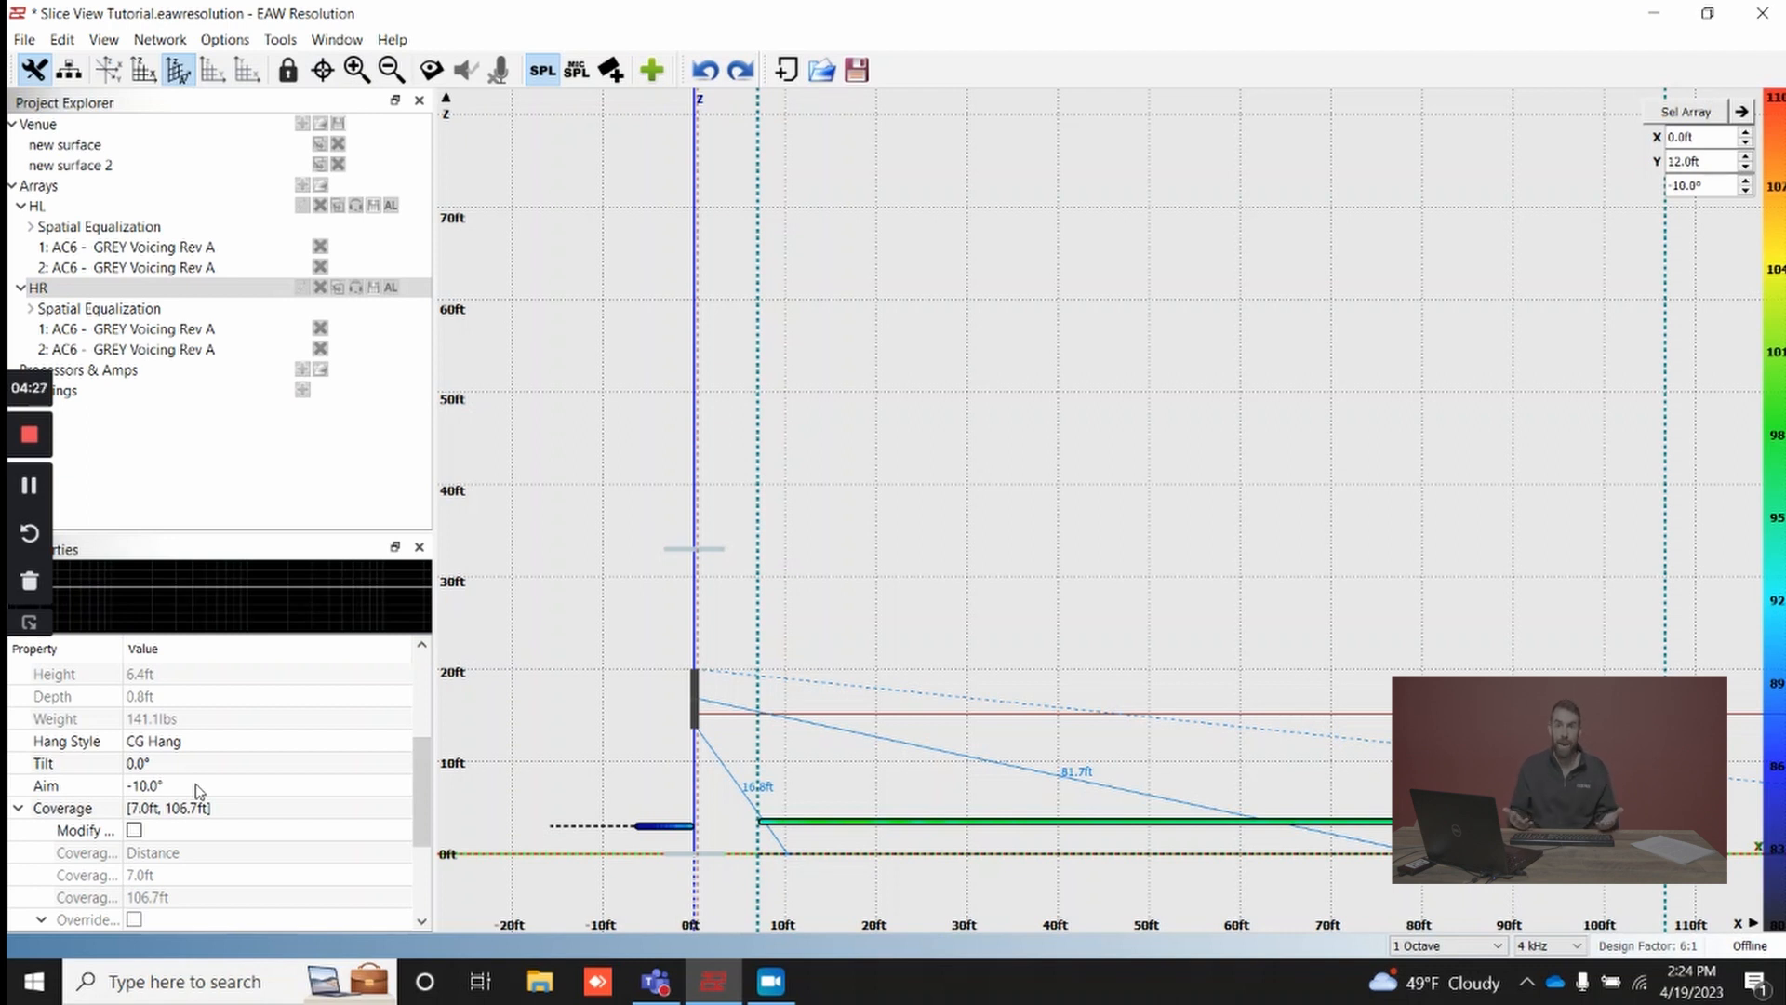
pyautogui.moveTo(205, 798)
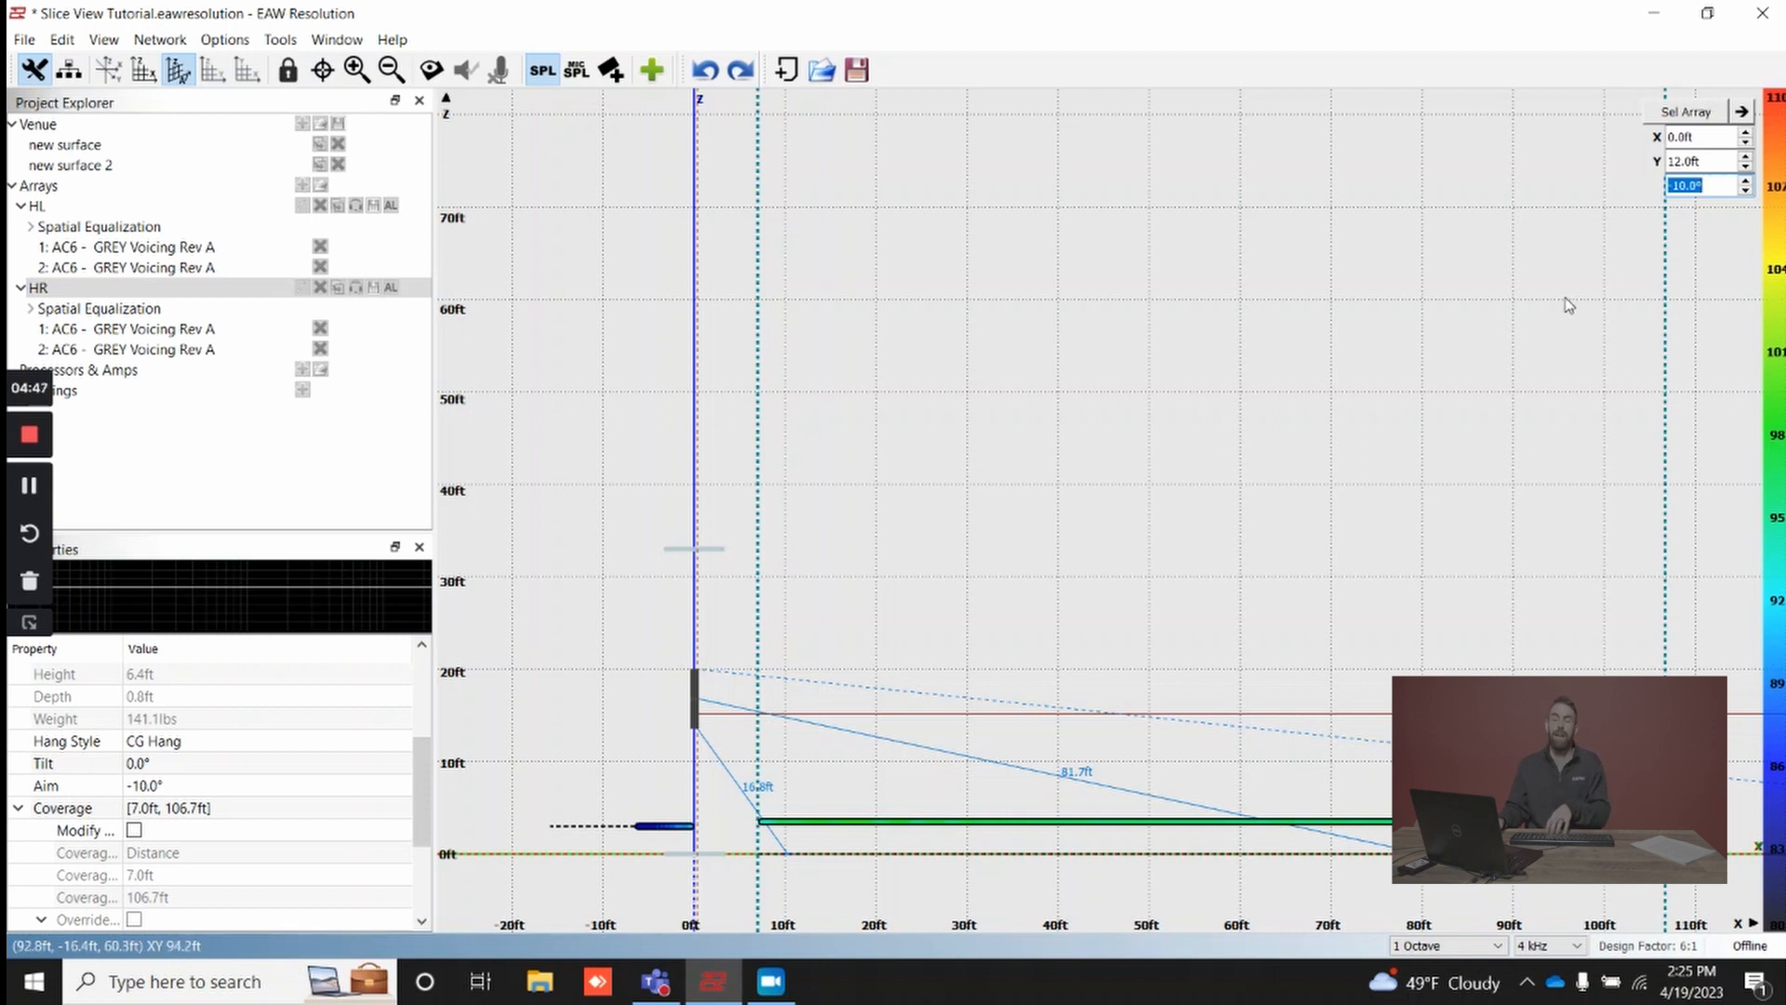
pyautogui.moveTo(1047, 240)
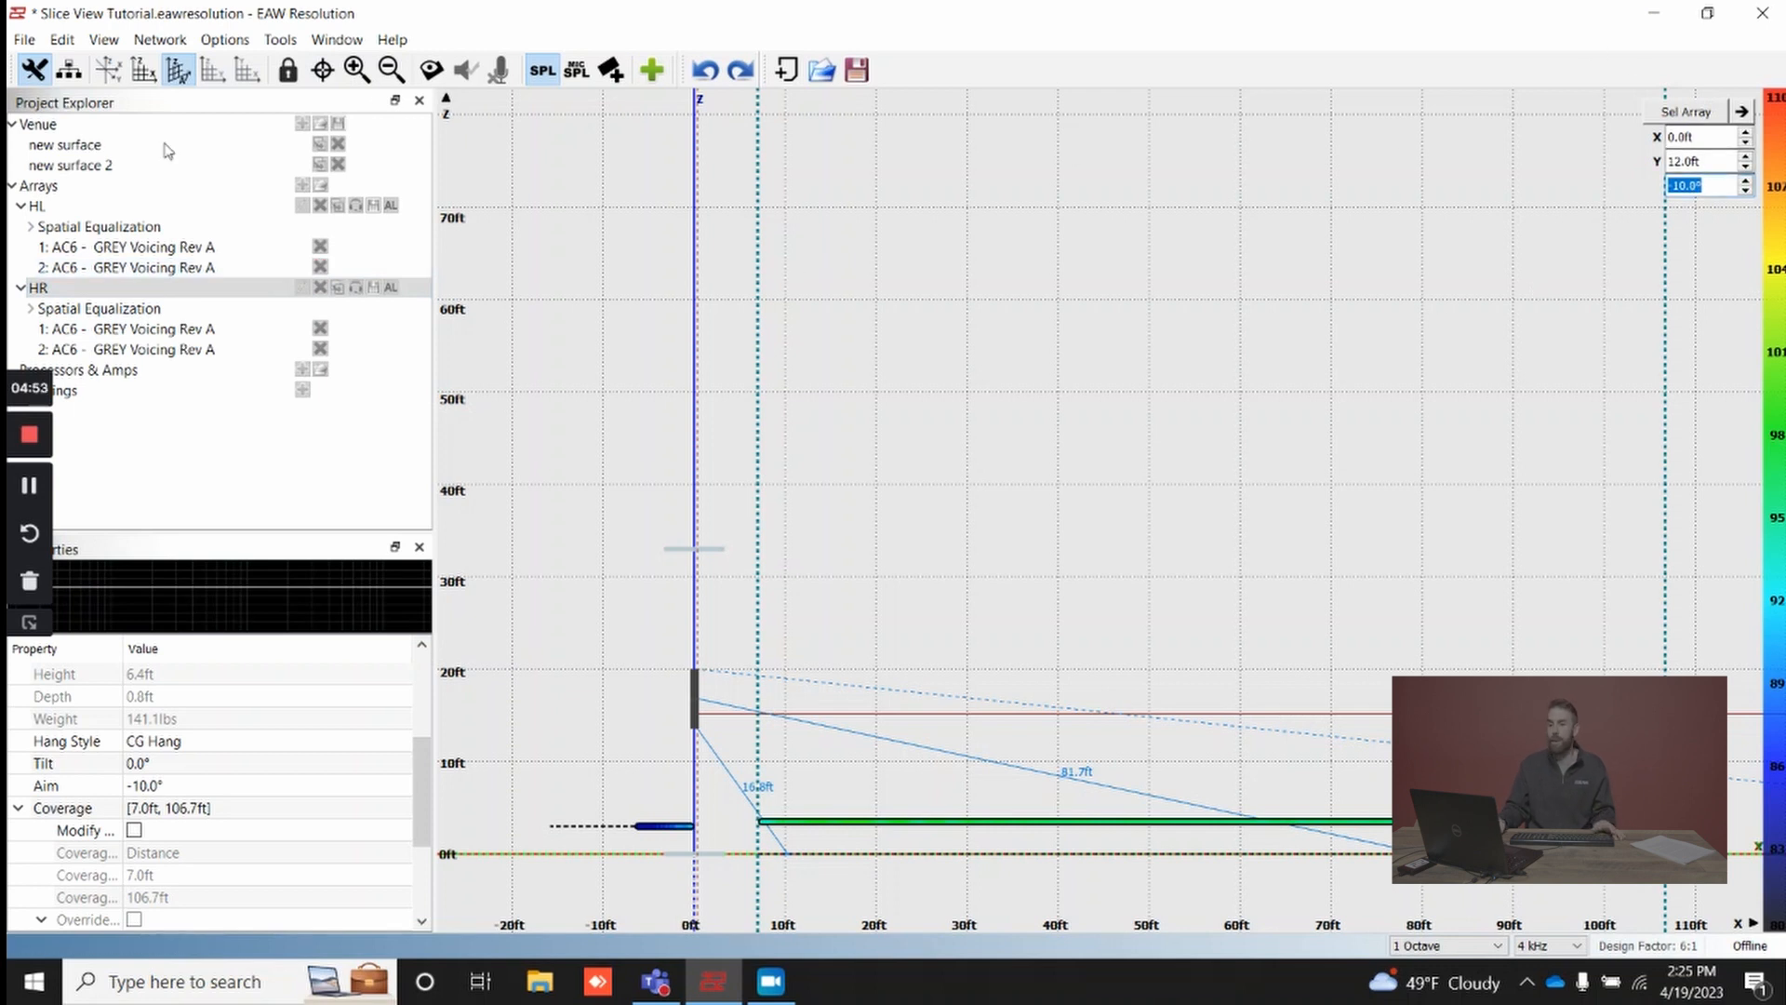
# Select the HR array to edit its aim and slice angle.
pyautogui.click(37, 286)
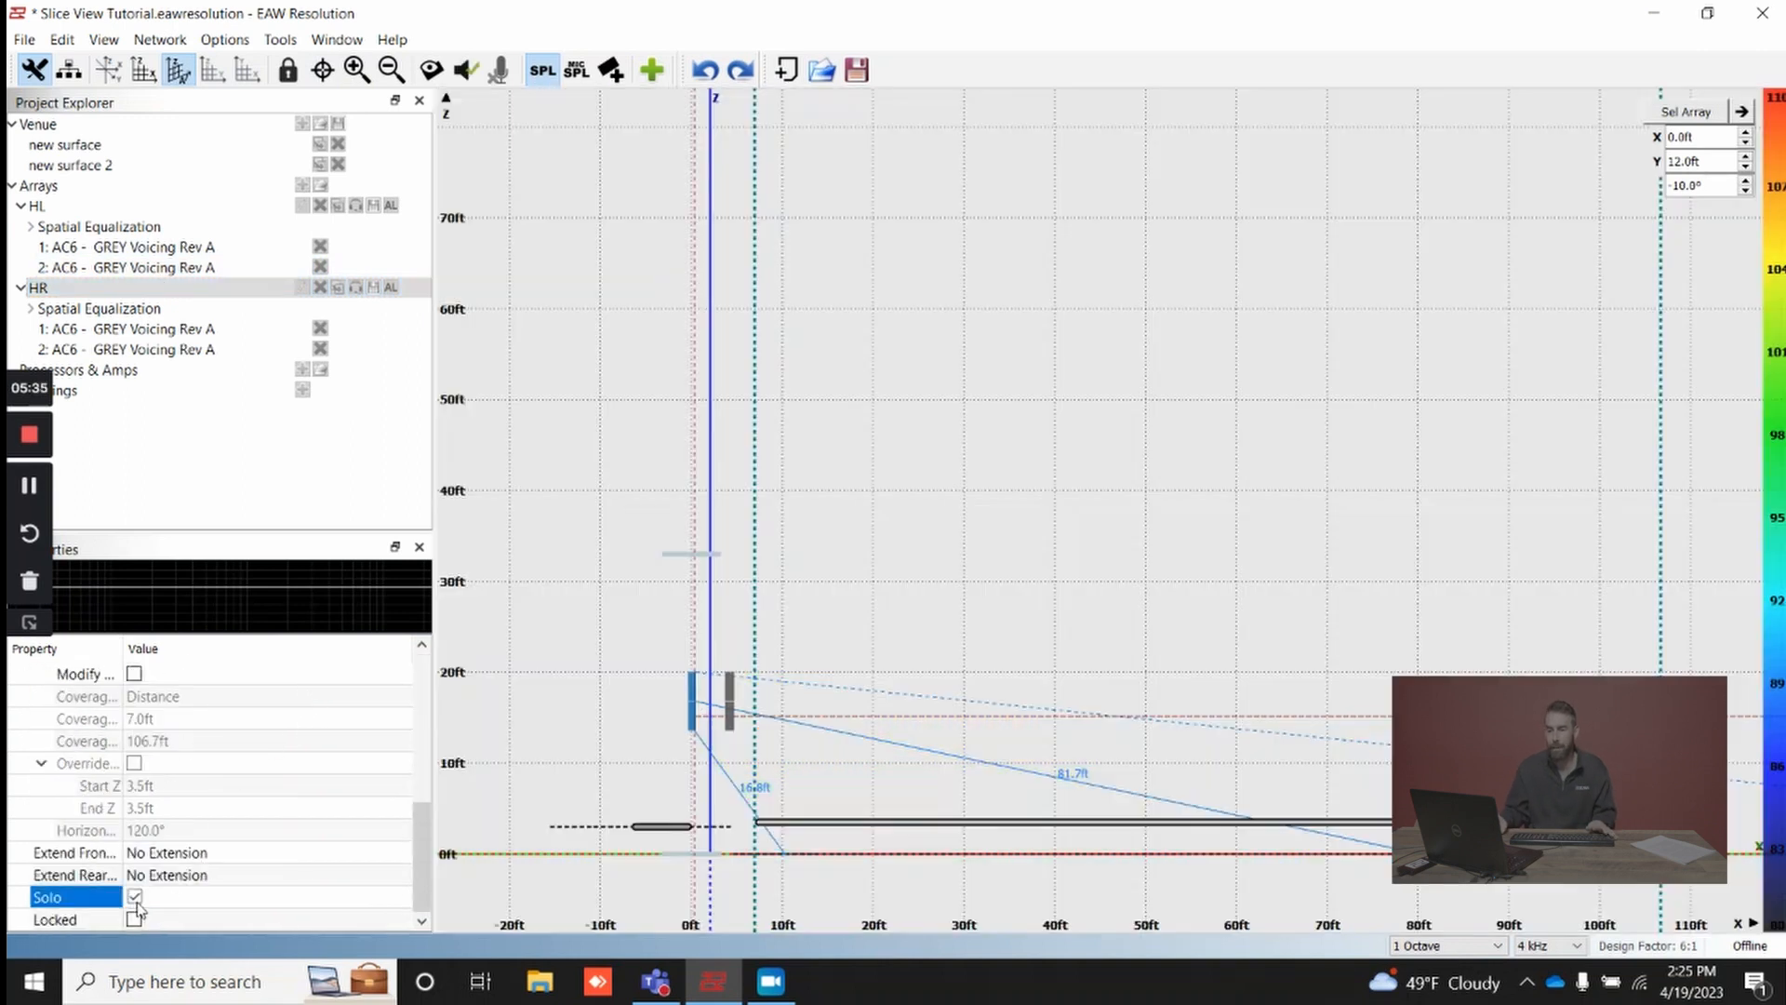
# Toggle the HR array's Solo checkbox so the SPL map uses only that array.
pyautogui.click(134, 896)
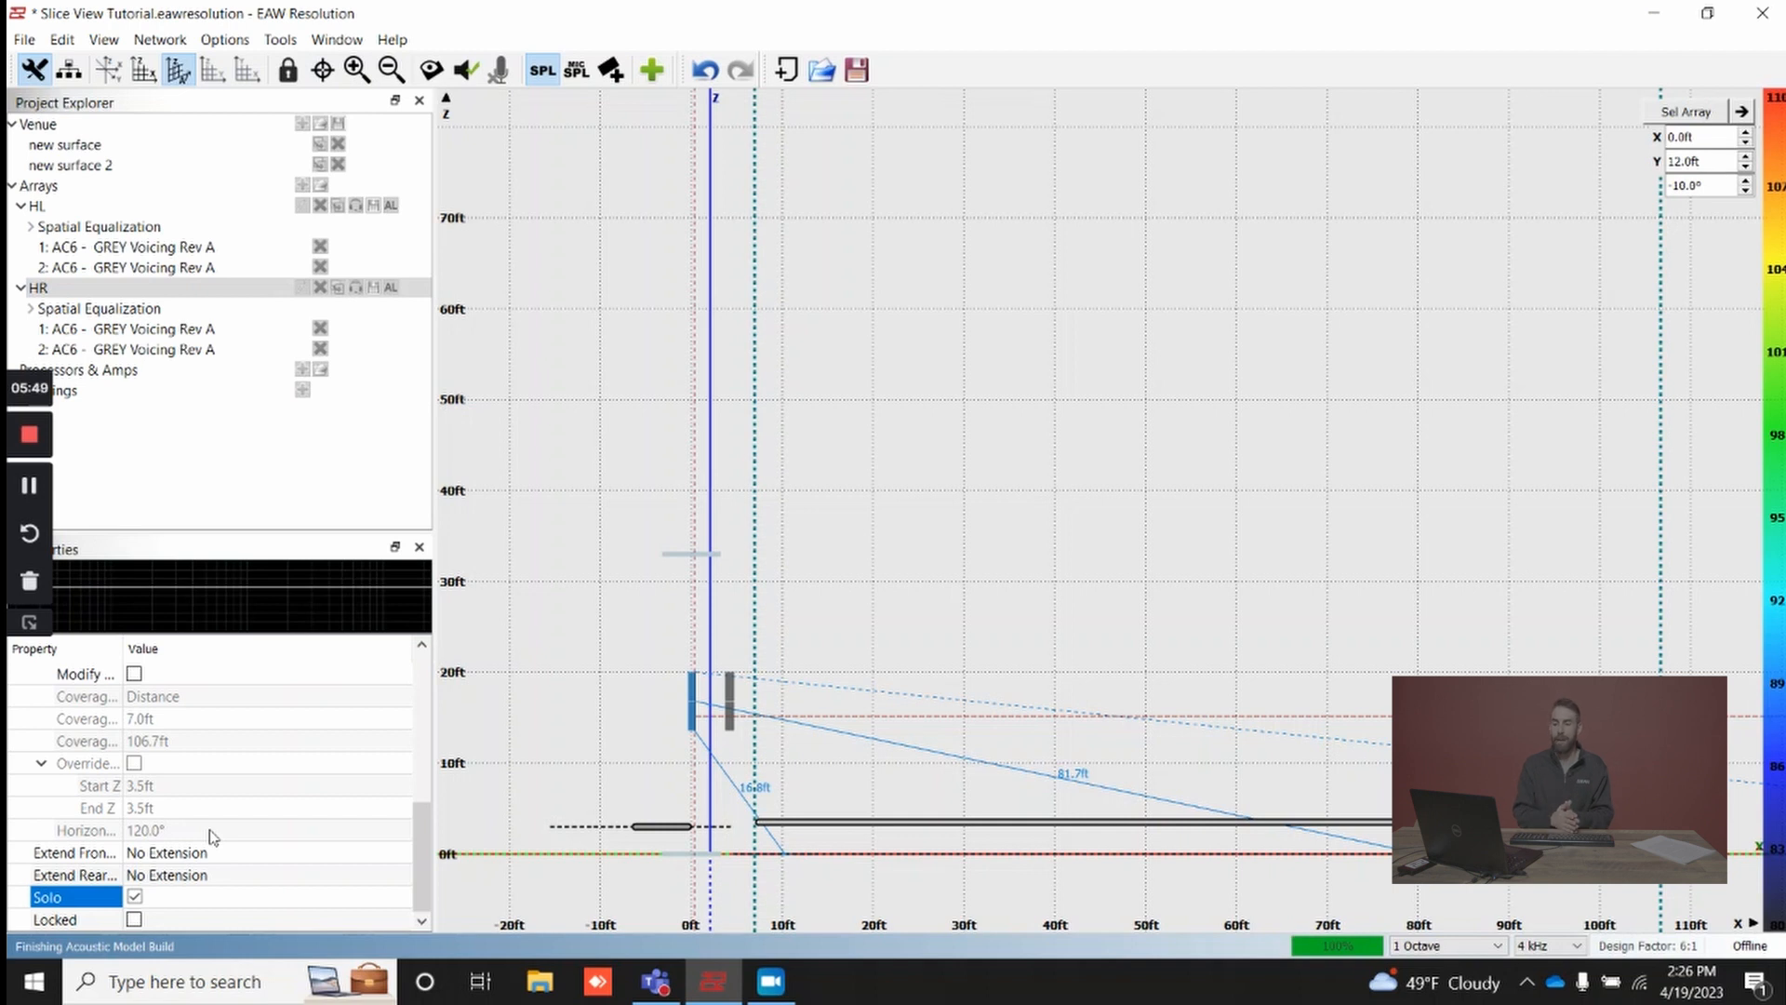
pyautogui.click(134, 897)
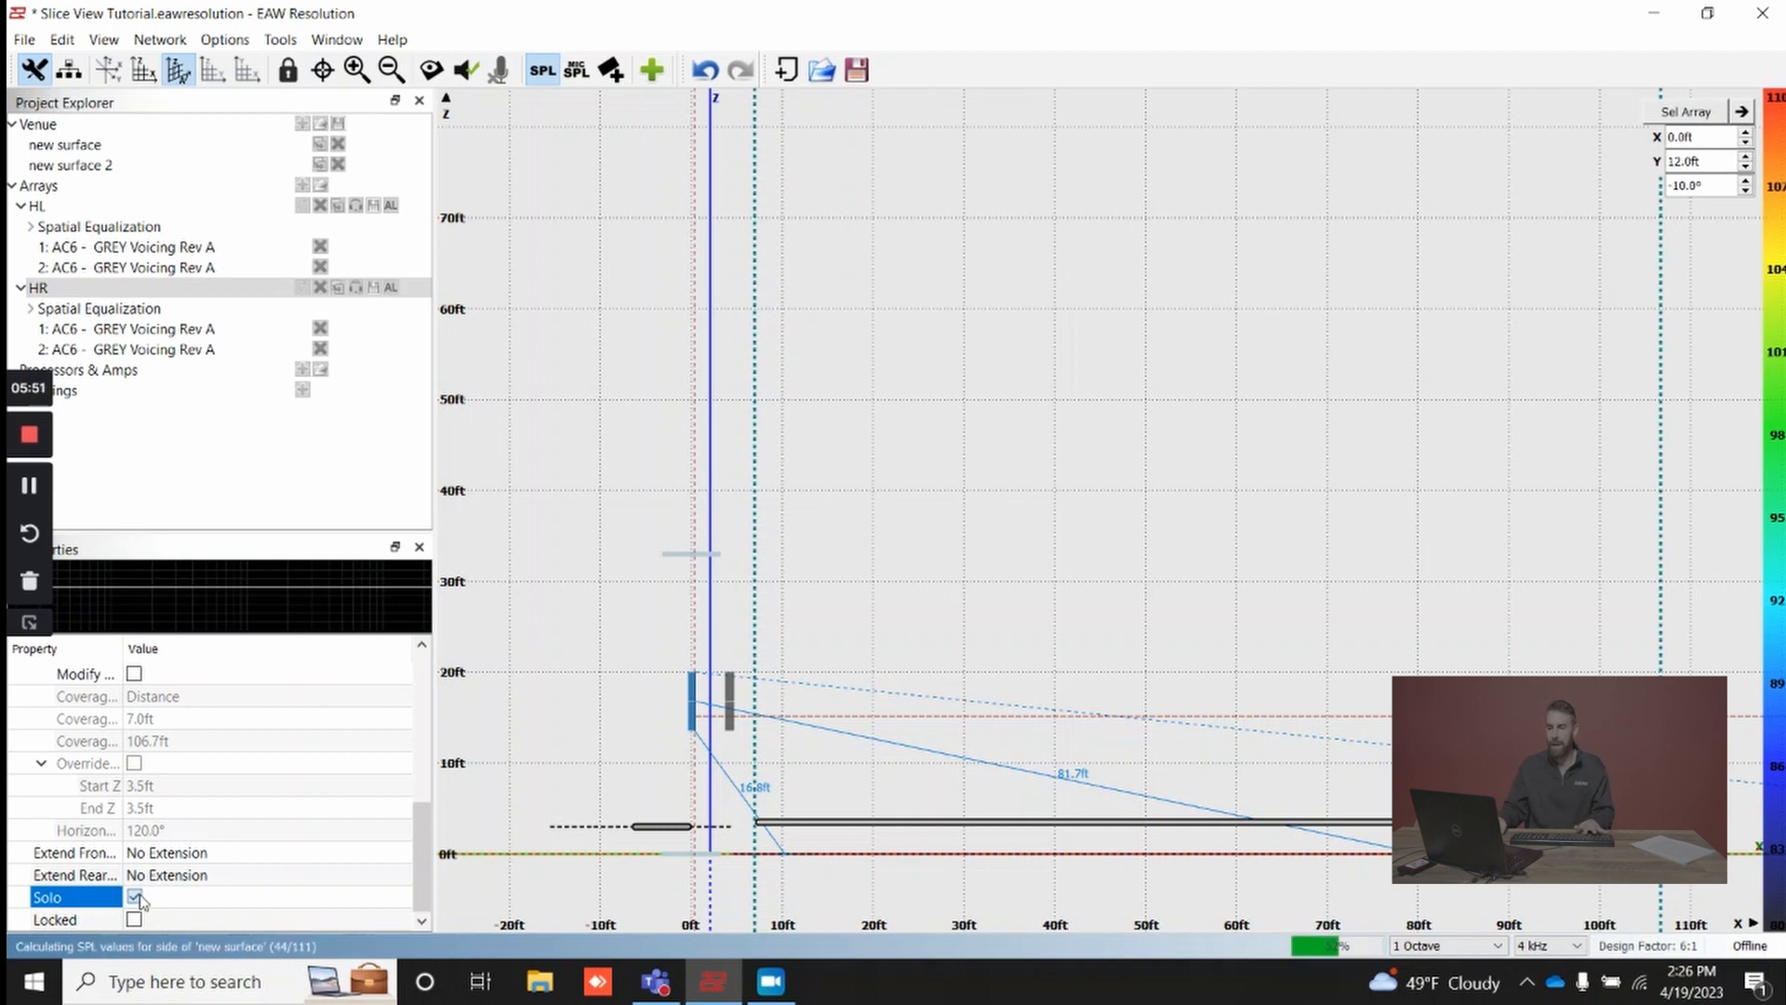
pyautogui.click(134, 897)
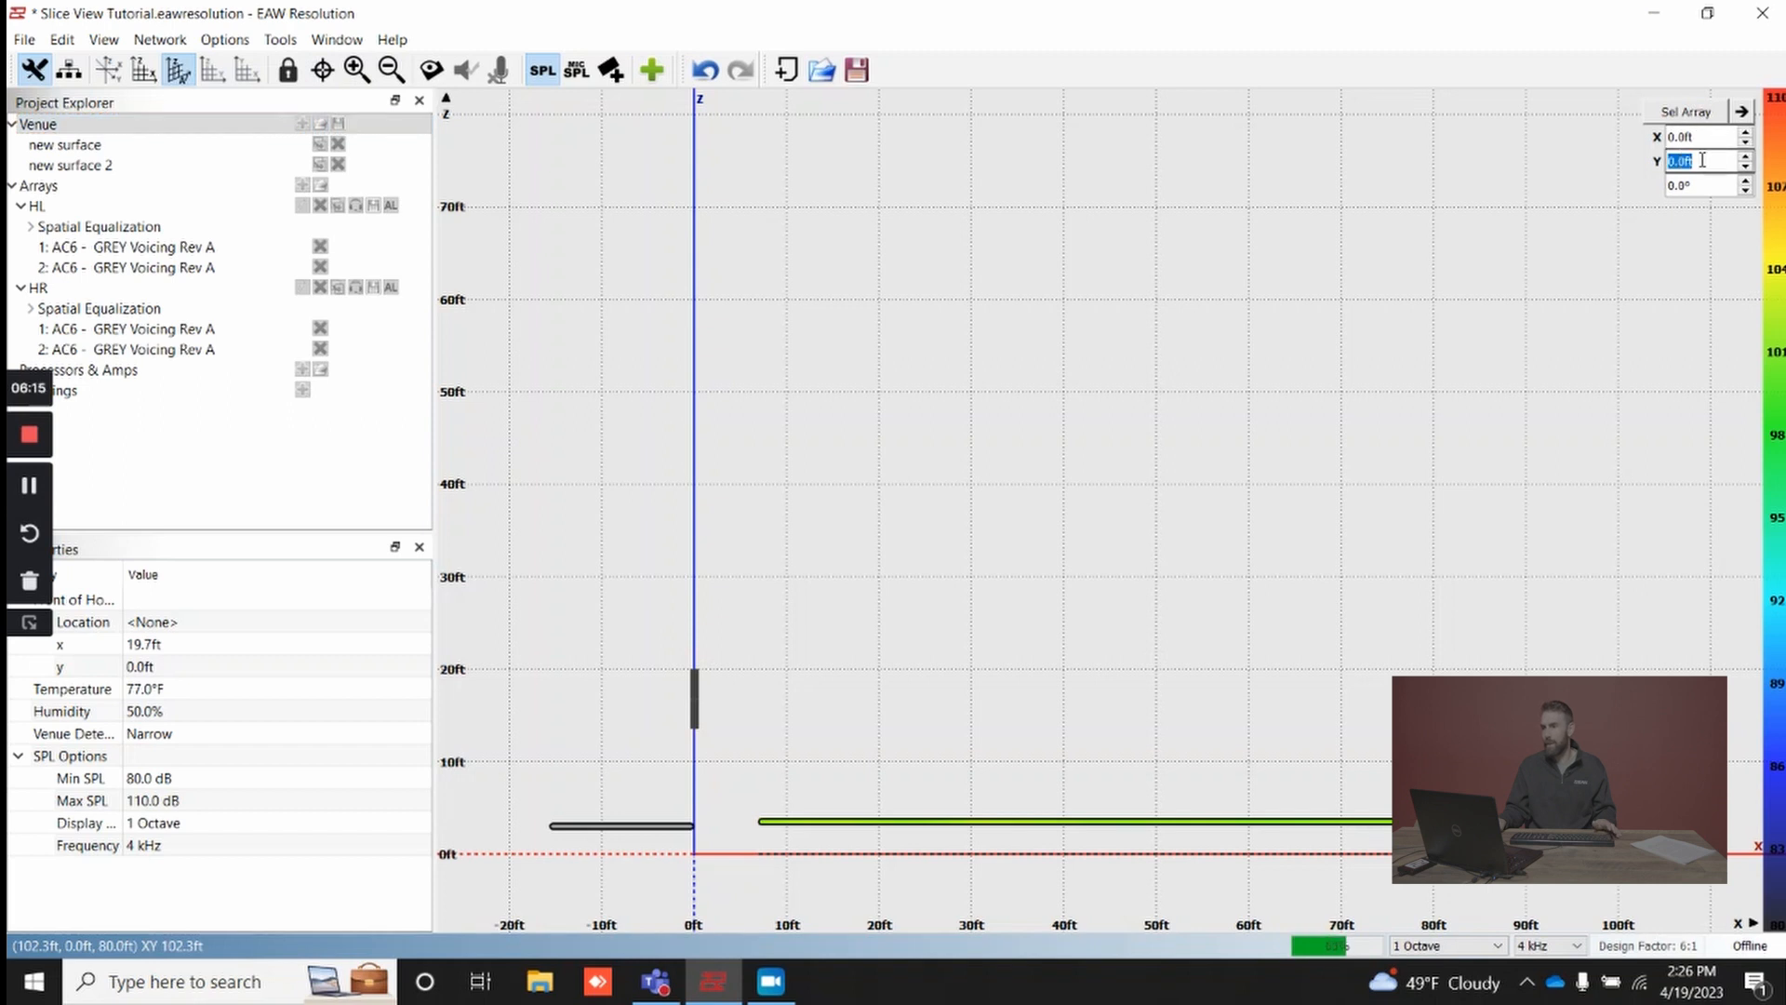
# Enter 12.0ft as the slice's Y position.
pyautogui.write('12.0ft')
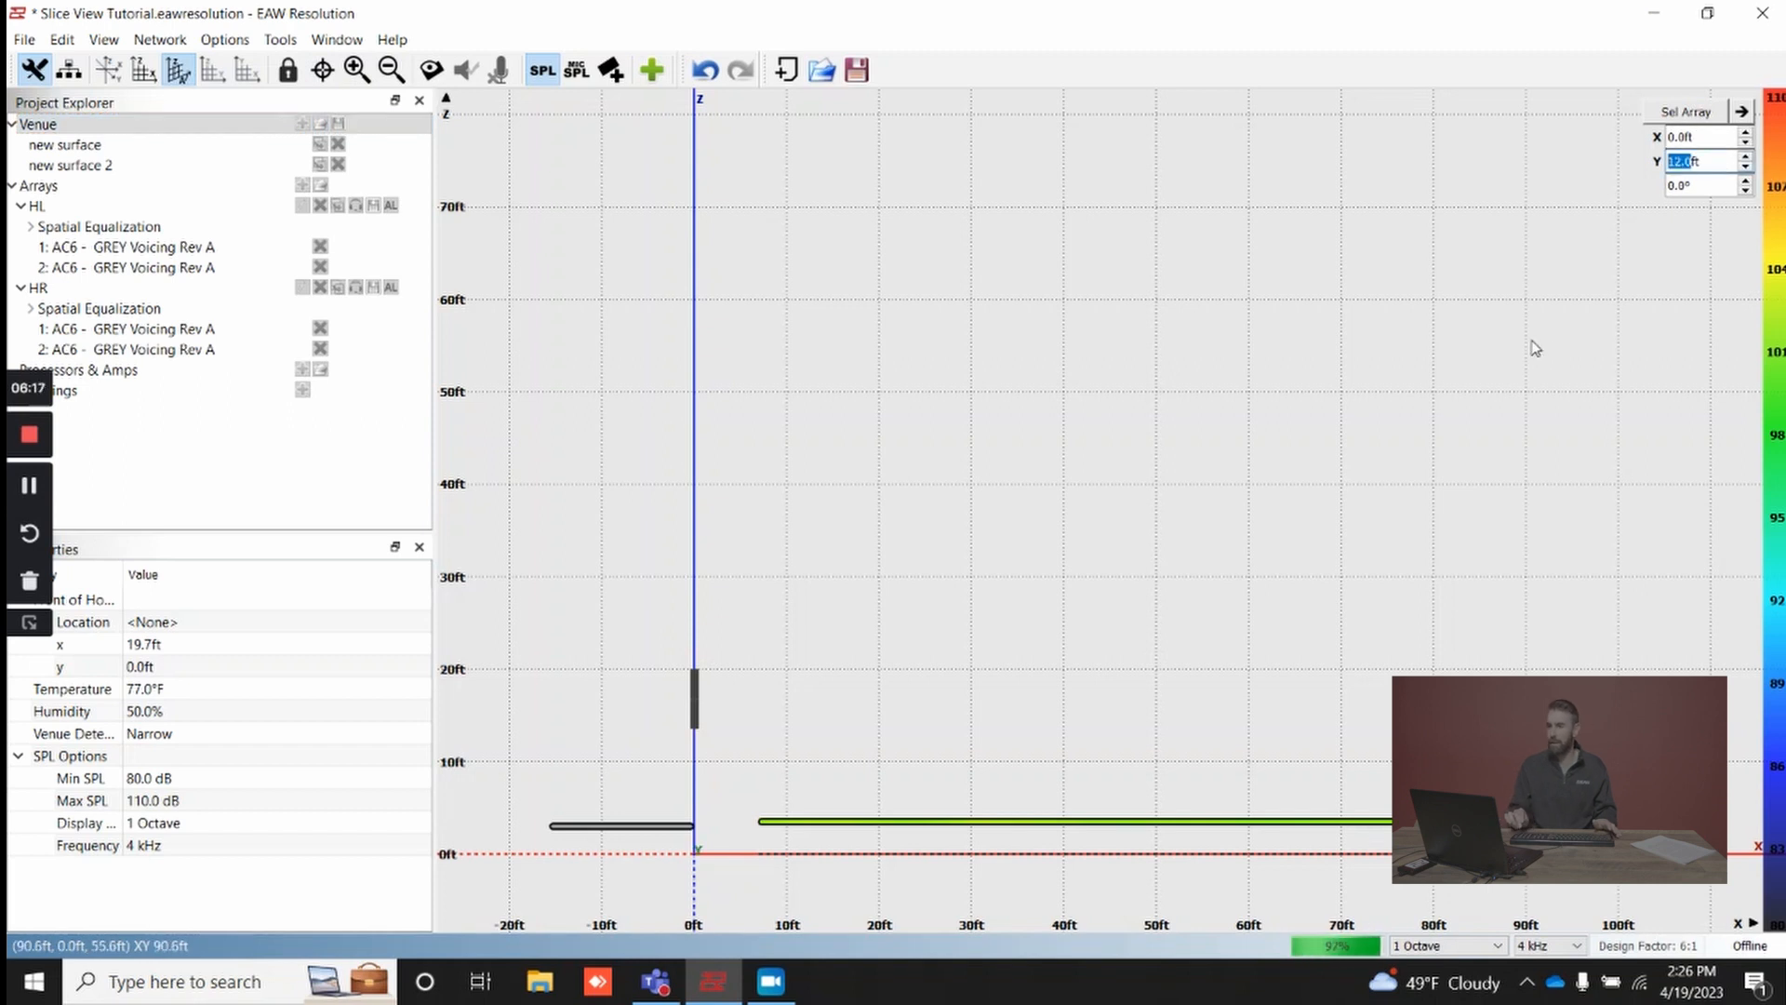